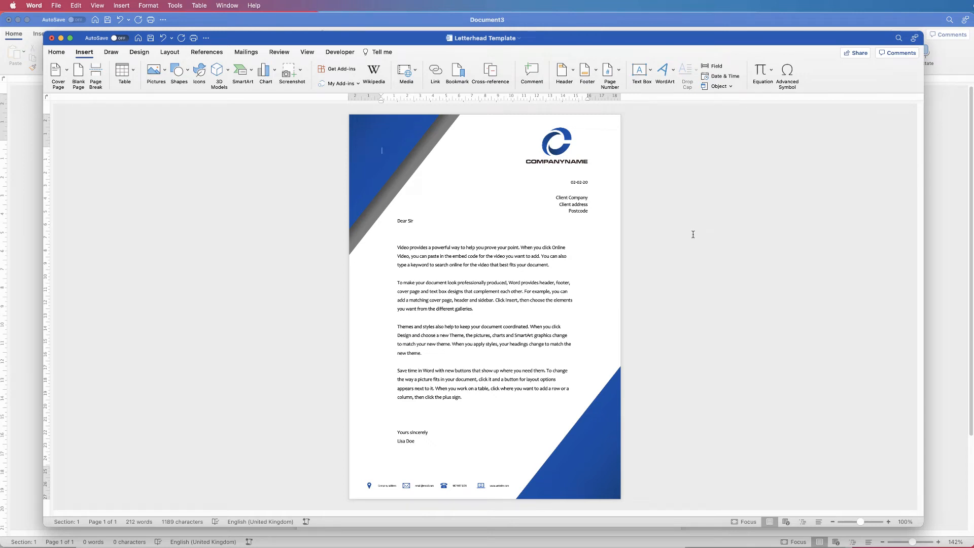
{"action": "mouse_move", "coordinate": [527, 333]}
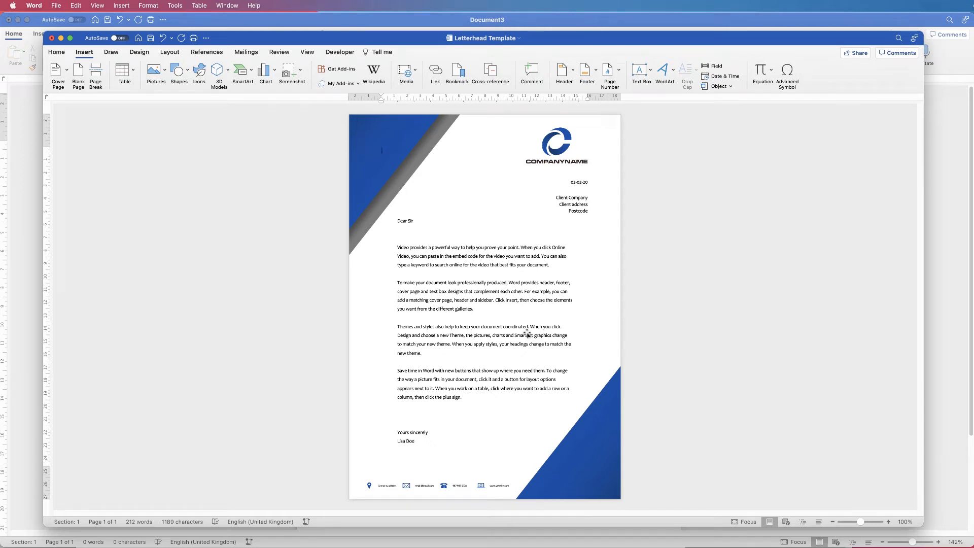
{"action": "mouse_move", "coordinate": [459, 336]}
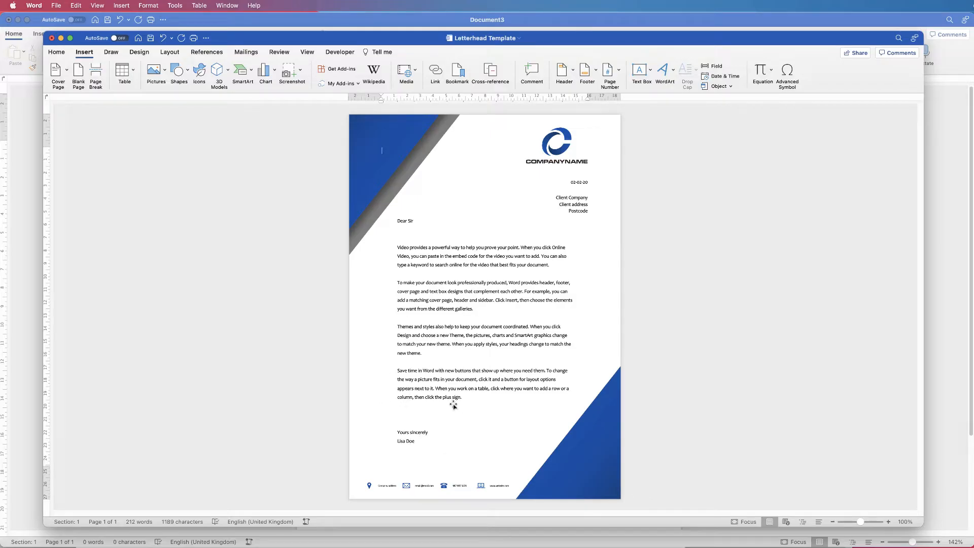
{"action": "mouse_move", "coordinate": [24, 194]}
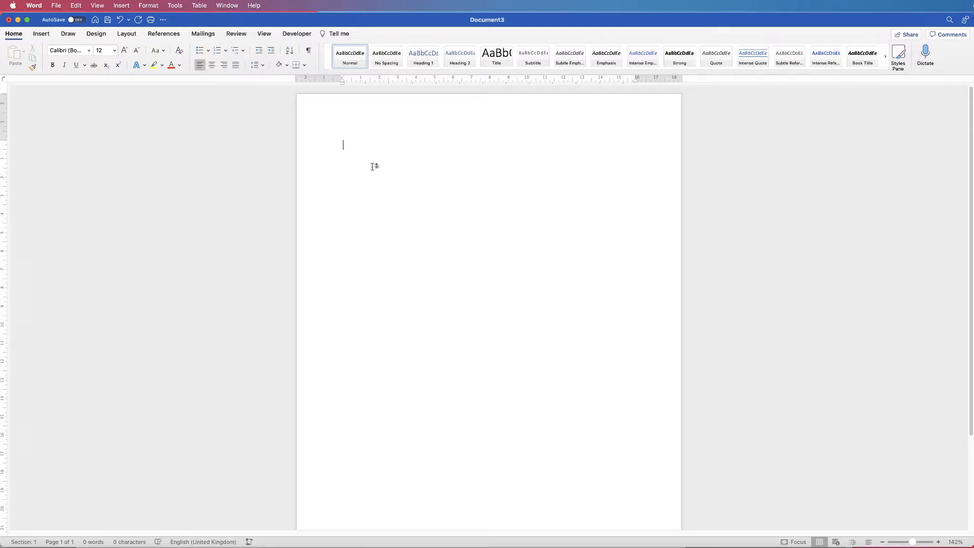
{"action": "mouse_move", "coordinate": [401, 223]}
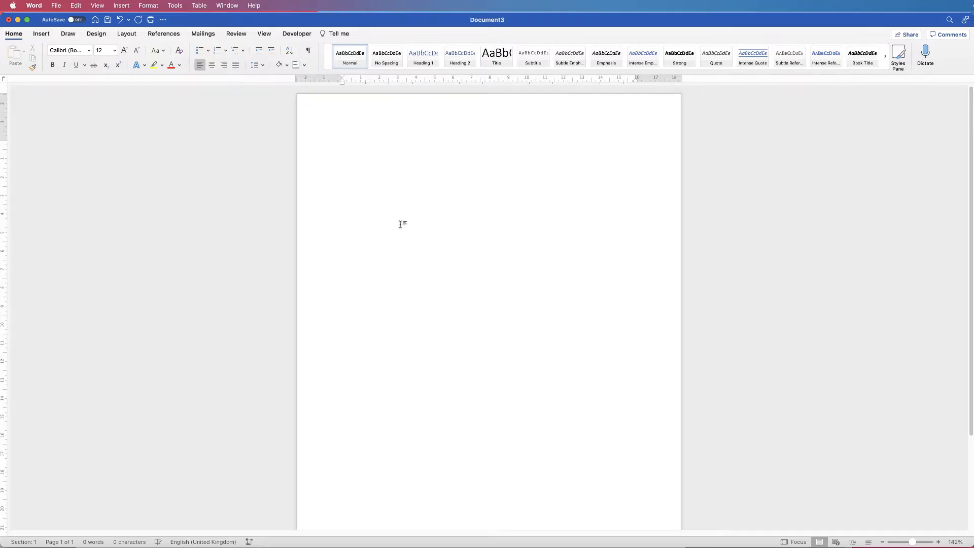
{"action": "mouse_move", "coordinate": [372, 151]}
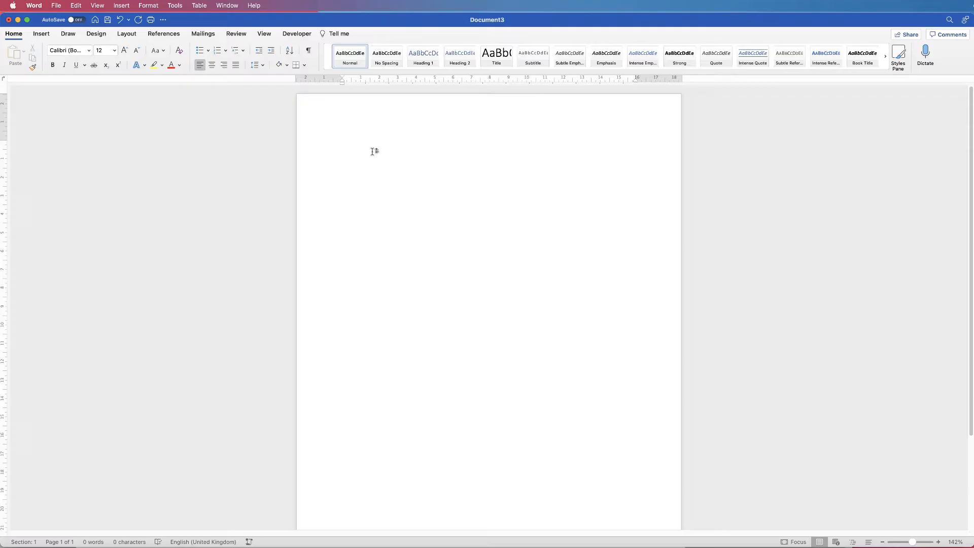
Place the insertion point at the top of the blank Document3 page.
{"action": "left_click", "coordinate": [344, 151]}
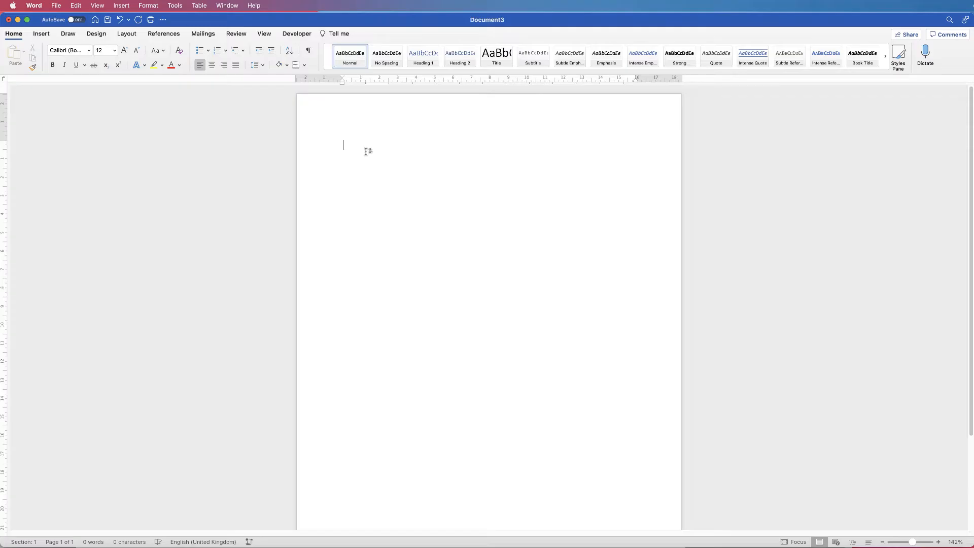
{"action": "mouse_move", "coordinate": [290, 158]}
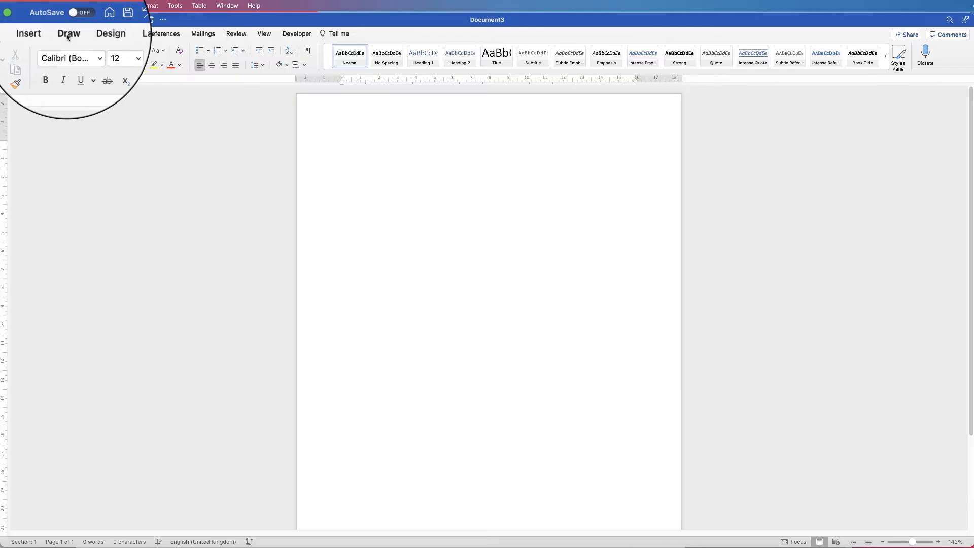
Choose the black Draw pen and handwrite two ink signatures on the page.
{"action": "left_click", "coordinate": [68, 32]}
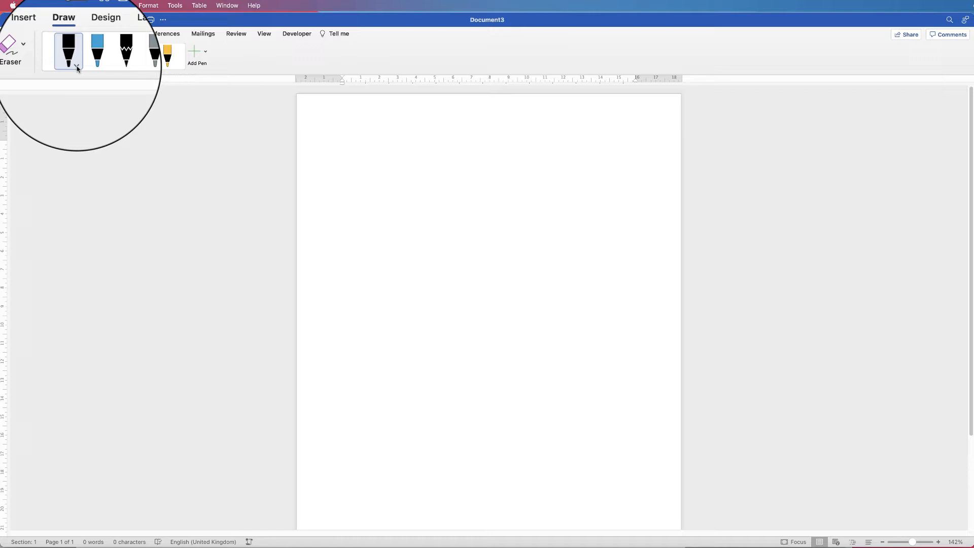
{"action": "left_click", "coordinate": [76, 67]}
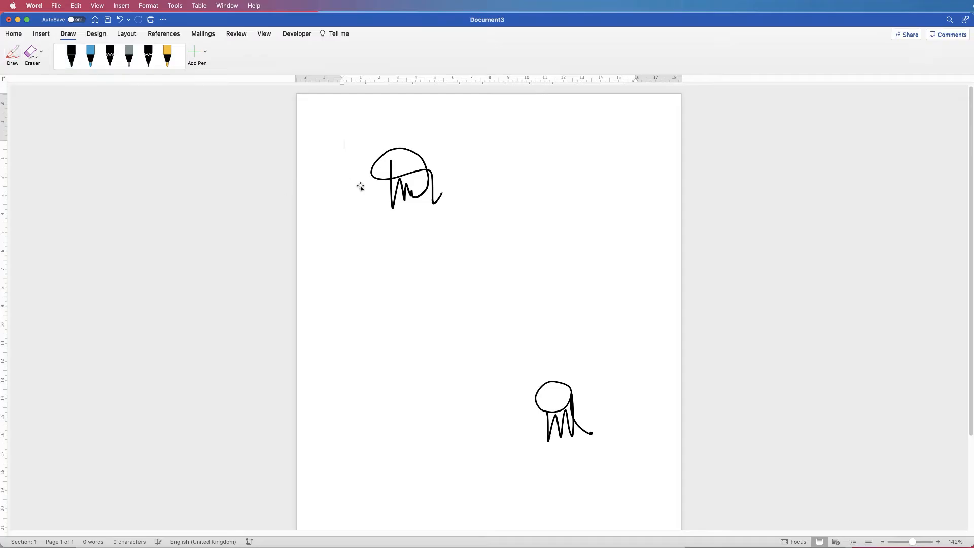
Delete the upper ink signature and move the remaining one to the top left.
{"action": "left_click", "coordinate": [407, 177]}
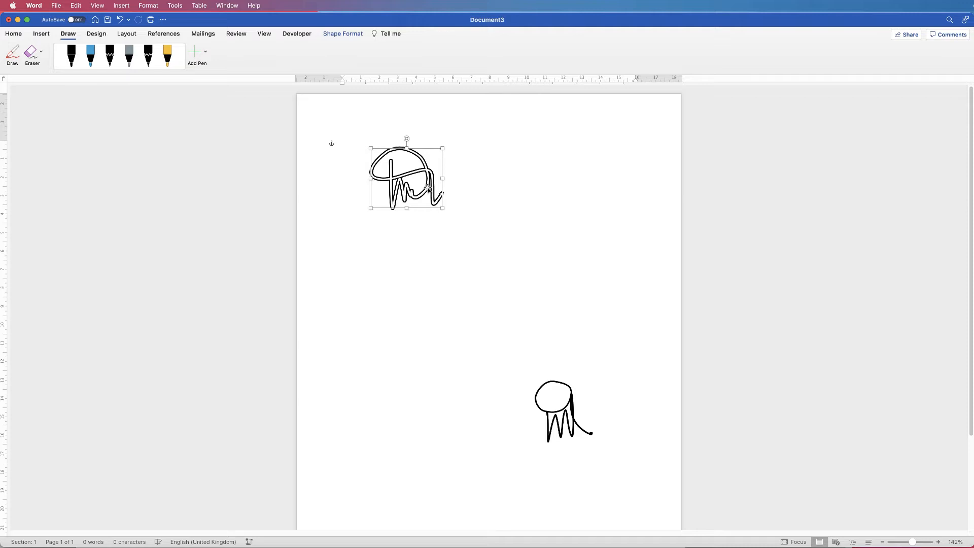
{"action": "mouse_move", "coordinate": [458, 184]}
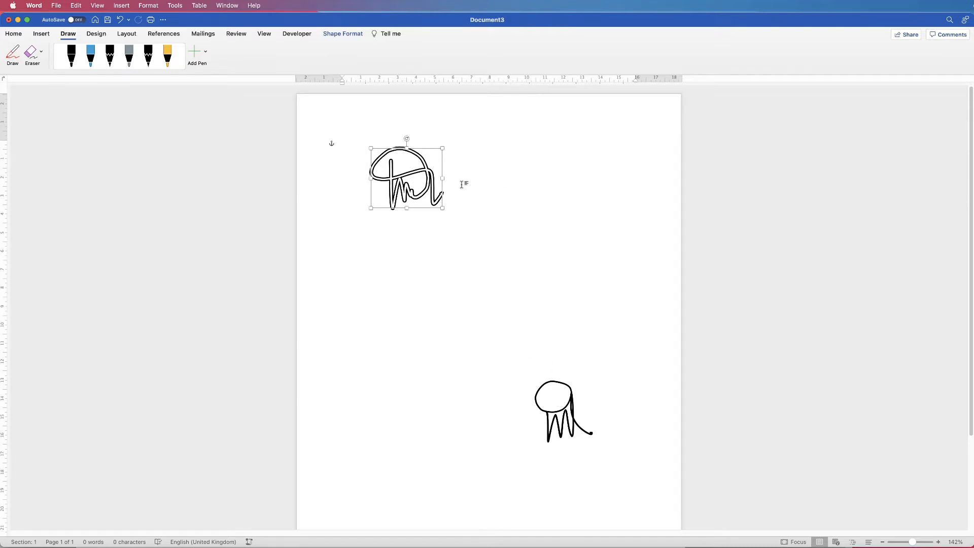
{"action": "mouse_move", "coordinate": [488, 207]}
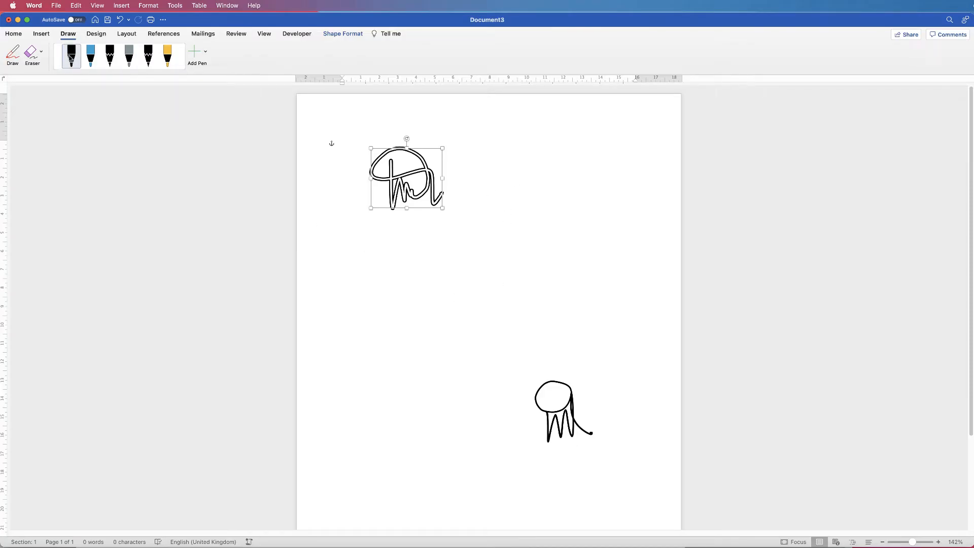
{"action": "left_click", "coordinate": [342, 144]}
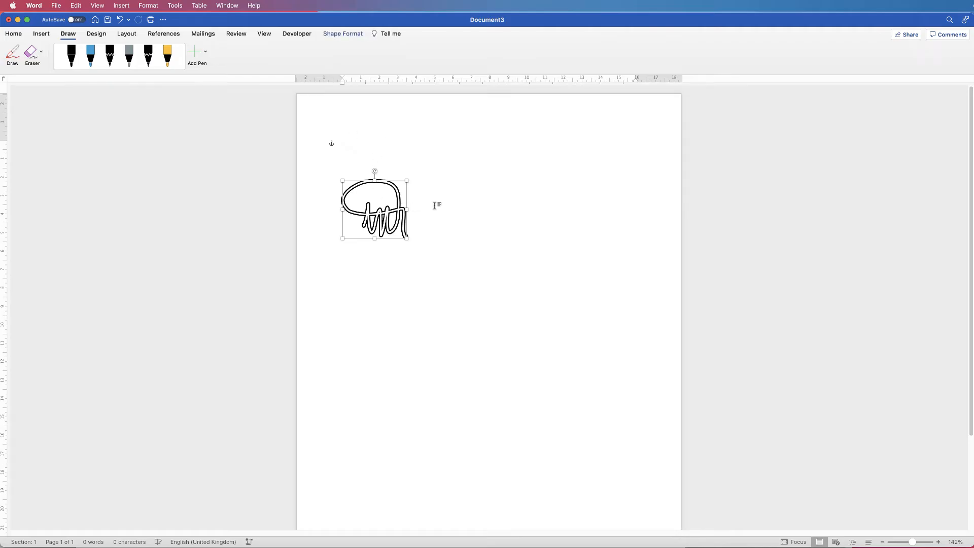
{"action": "right_click", "coordinate": [375, 214]}
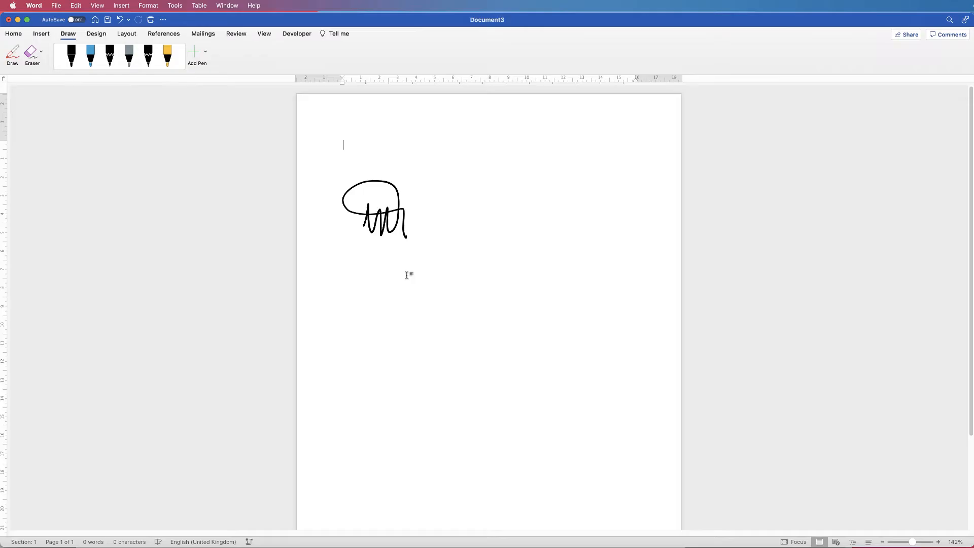
{"action": "mouse_move", "coordinate": [407, 279]}
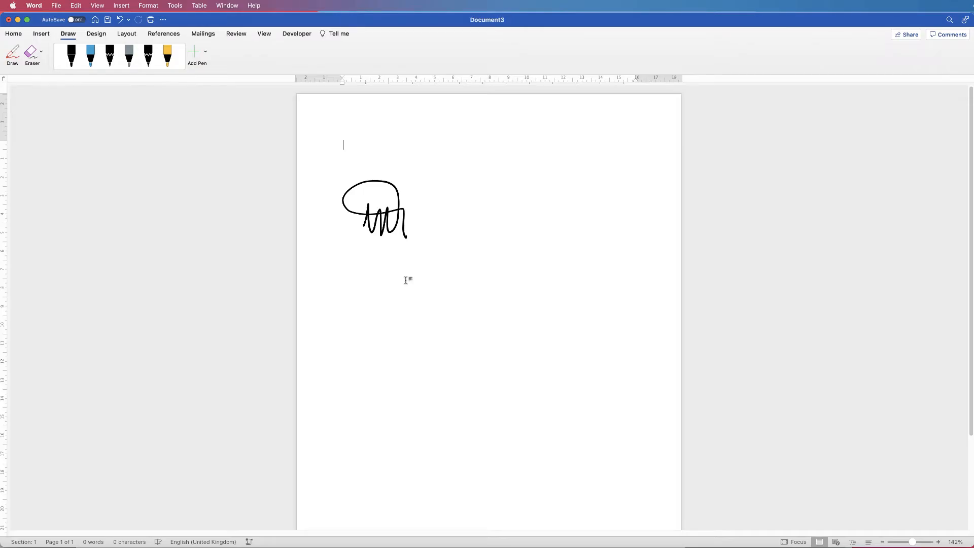
{"action": "mouse_move", "coordinate": [412, 296]}
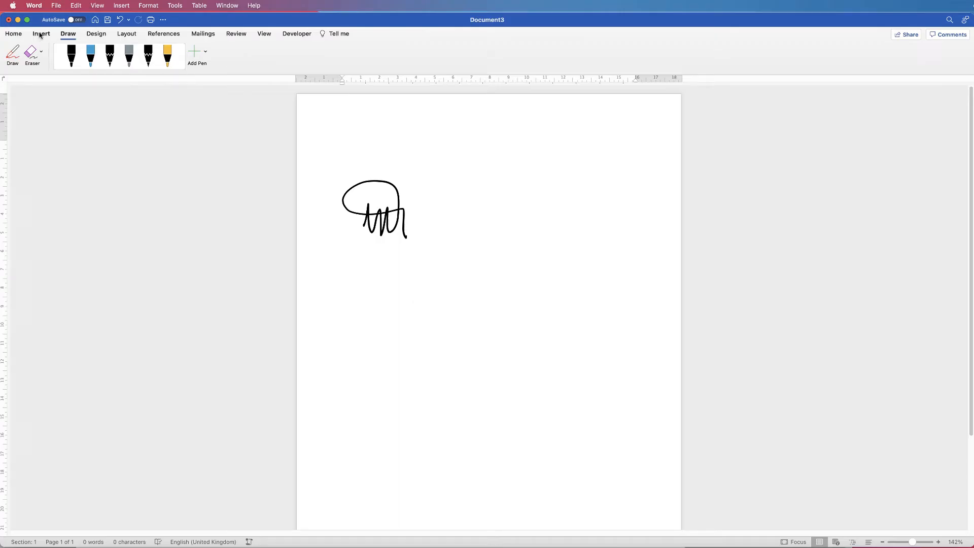
Insert the JPG signature photo from the Desktop and resize it over the ink doodle.
{"action": "left_click", "coordinate": [41, 33]}
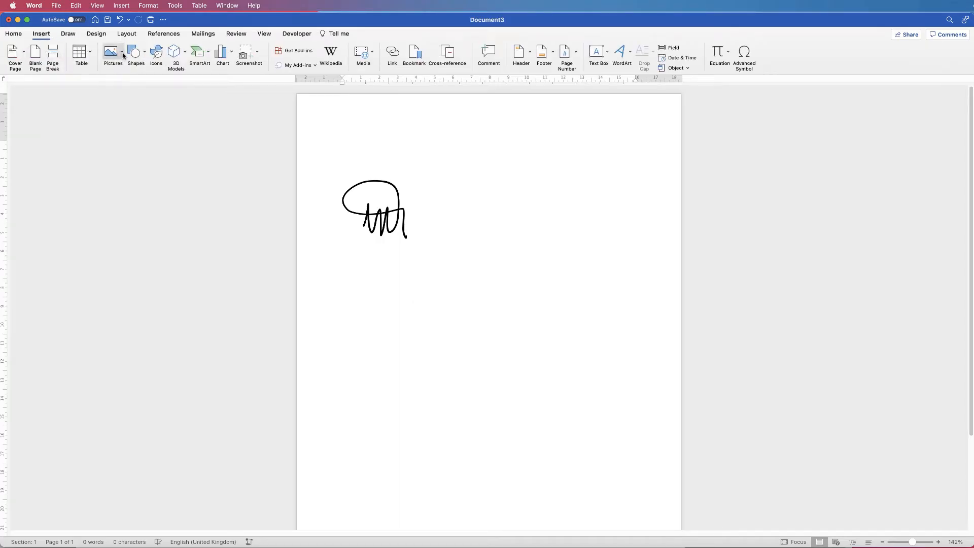
{"action": "left_click", "coordinate": [113, 56]}
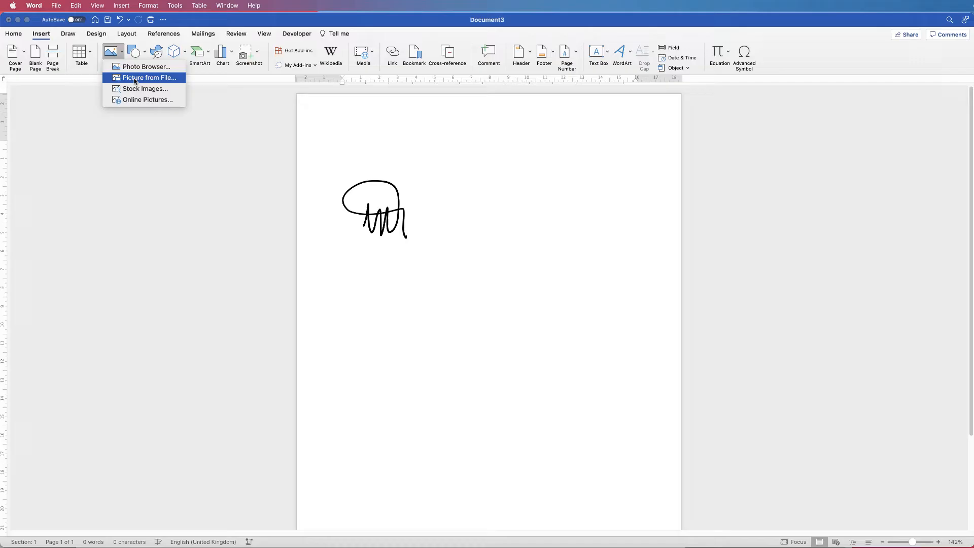
{"action": "left_click", "coordinate": [148, 77]}
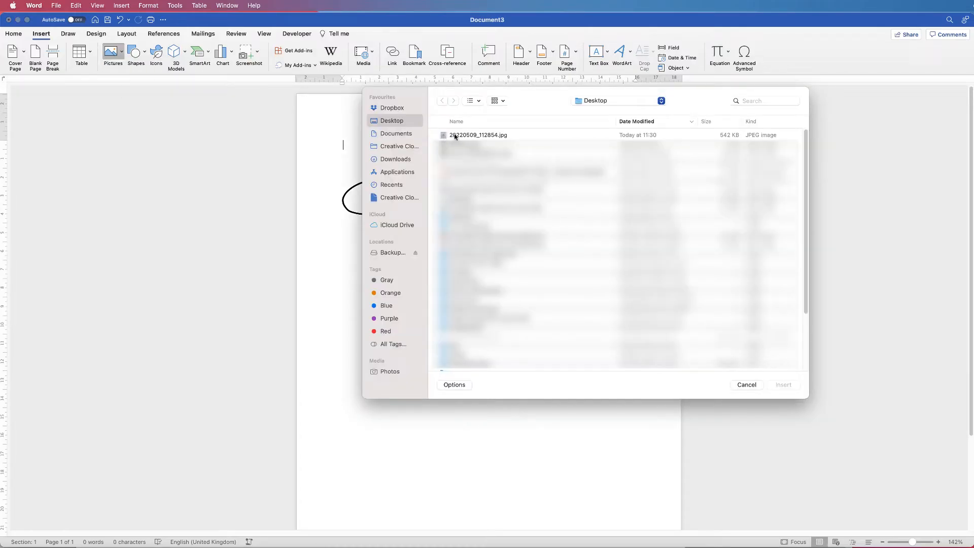
{"action": "left_click", "coordinate": [477, 135]}
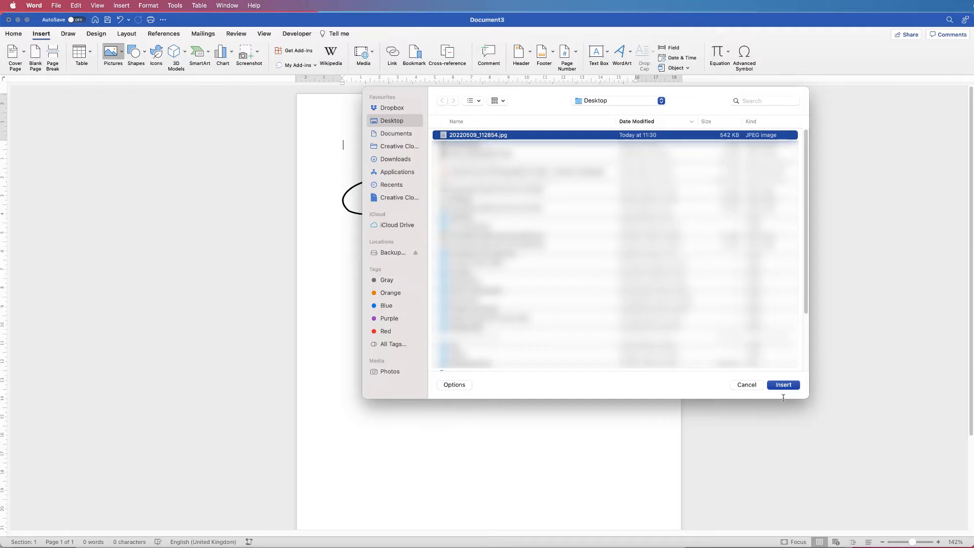
{"action": "left_click", "coordinate": [782, 384]}
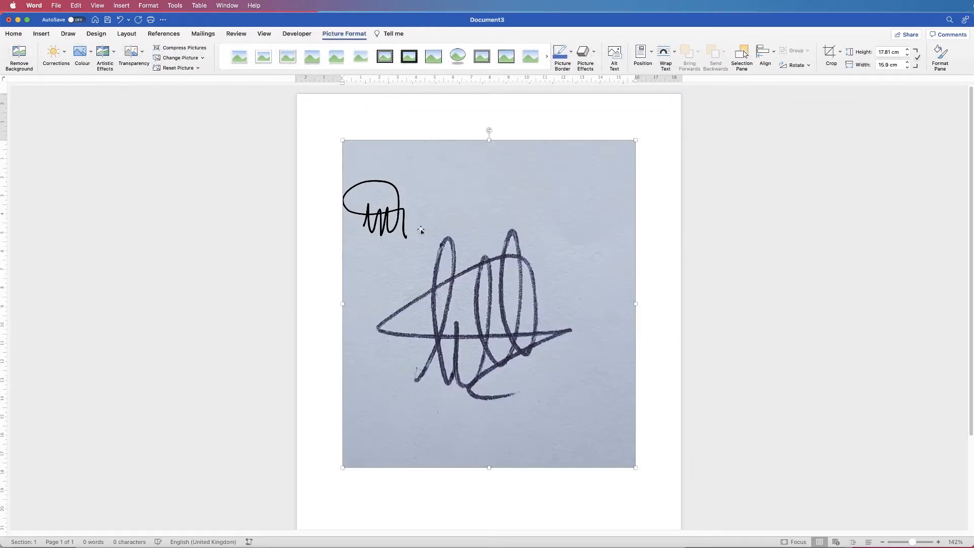
{"action": "mouse_move", "coordinate": [547, 308]}
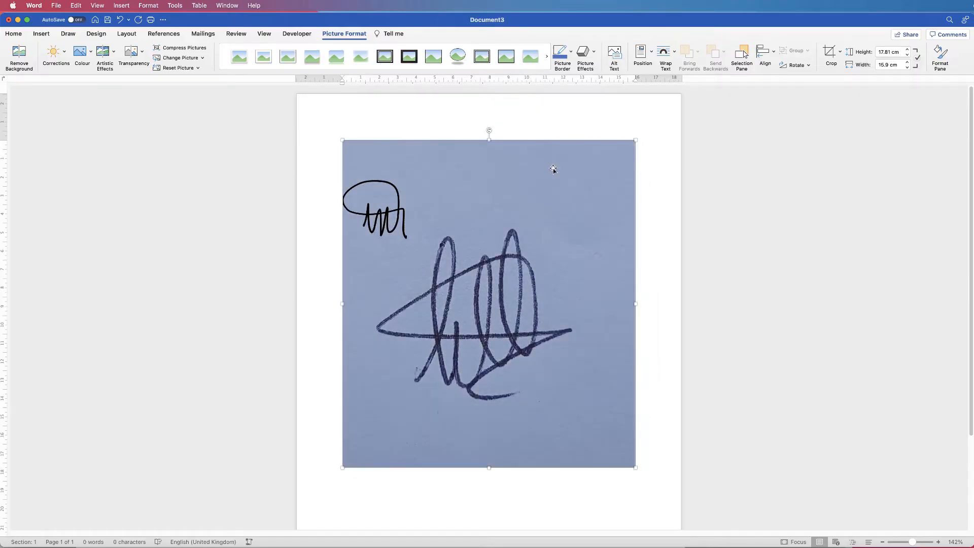
{"action": "right_click", "coordinate": [551, 169]}
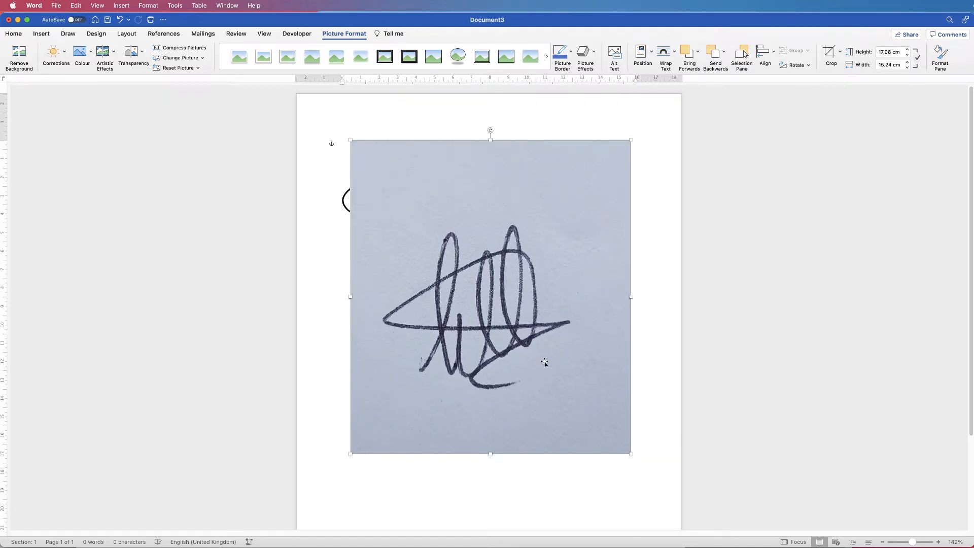
{"action": "mouse_move", "coordinate": [480, 252]}
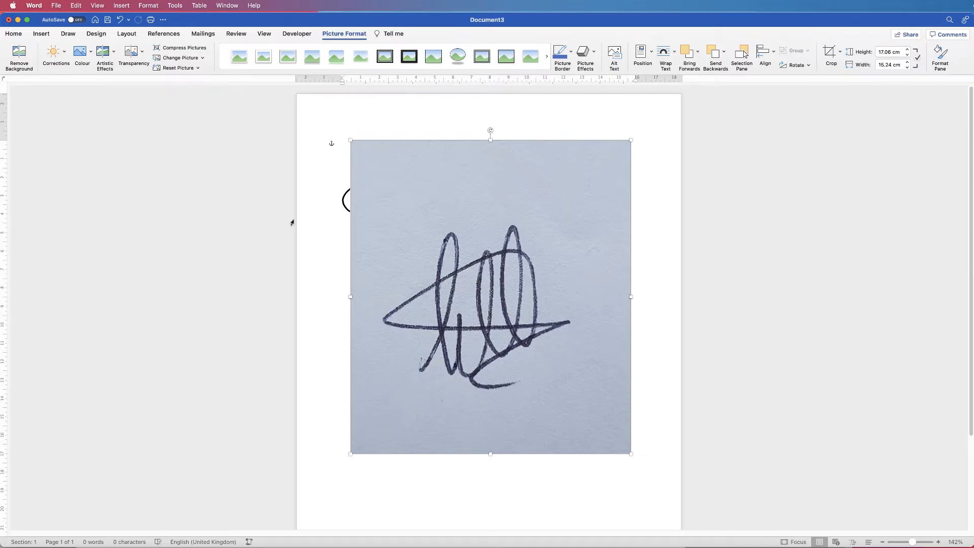
{"action": "mouse_move", "coordinate": [55, 56]}
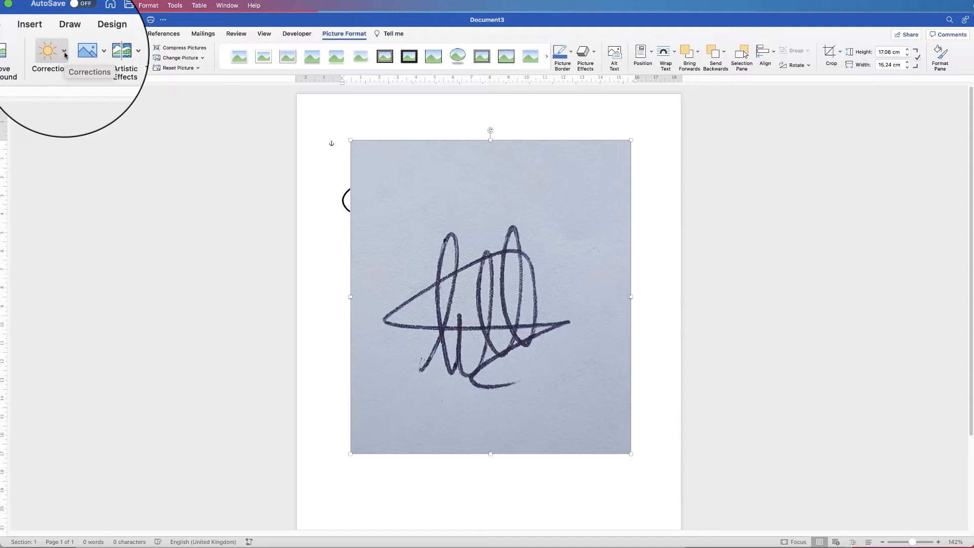
Apply Brightness +20% and Saturation 0% to the photo, then start Remove Background.
{"action": "left_click", "coordinate": [50, 52]}
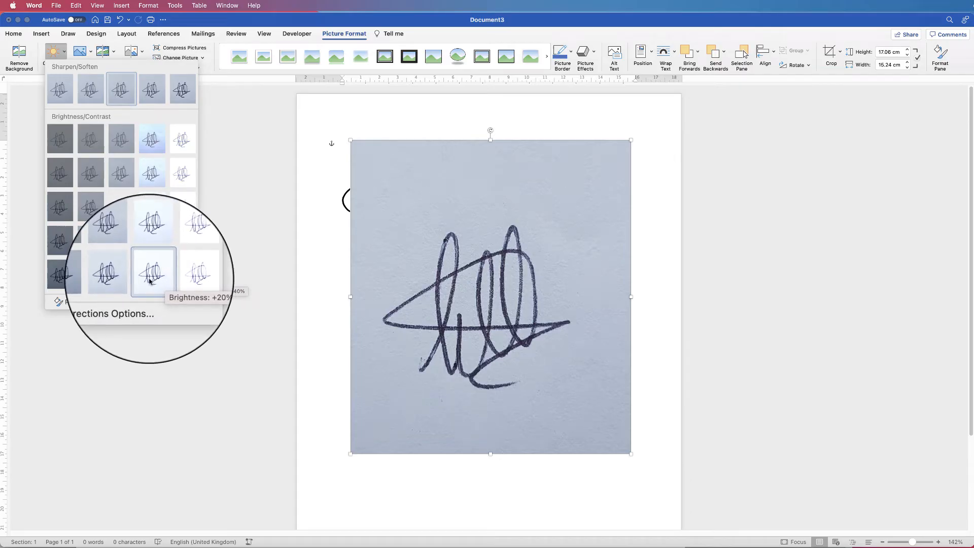
{"action": "left_click", "coordinate": [153, 270]}
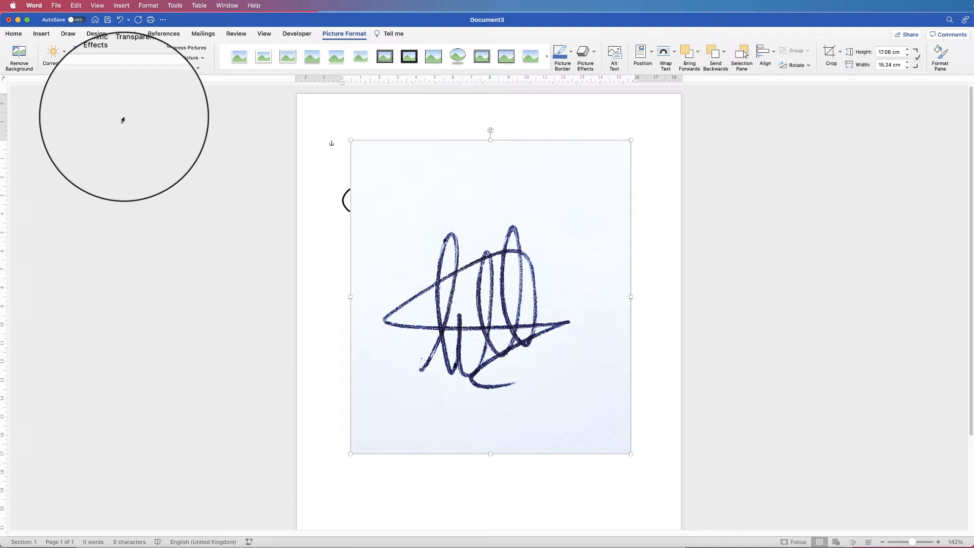
{"action": "left_click", "coordinate": [77, 53]}
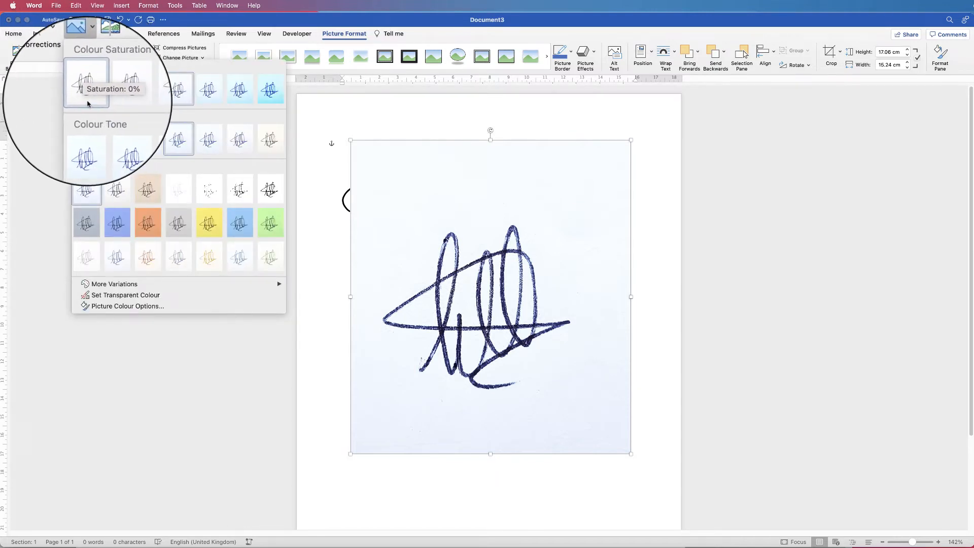
{"action": "left_click", "coordinate": [86, 81]}
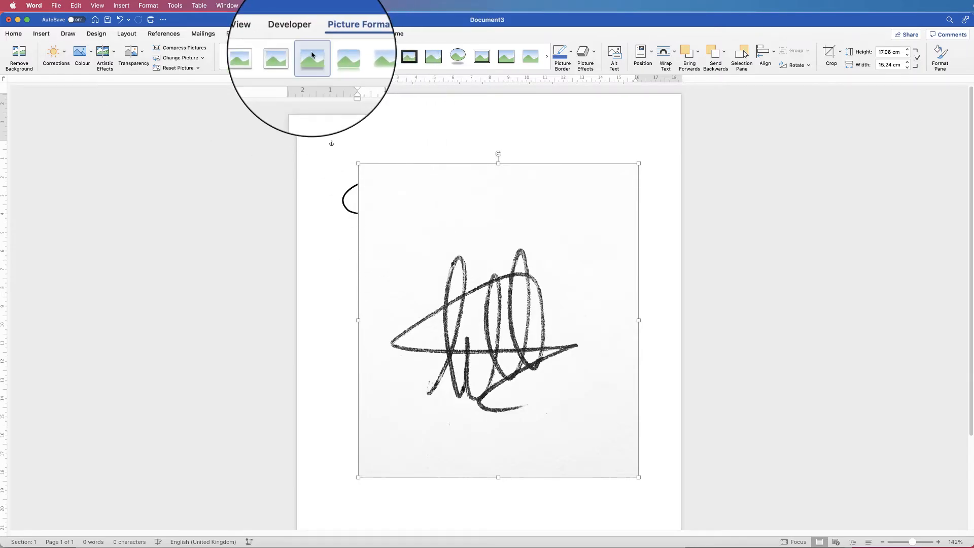
{"action": "left_click", "coordinate": [18, 55]}
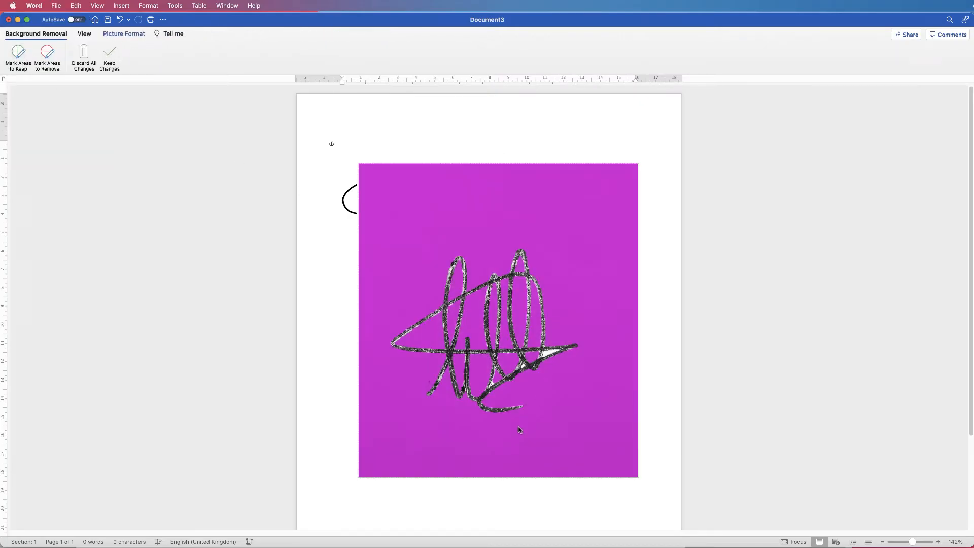
{"action": "mouse_move", "coordinate": [498, 215]}
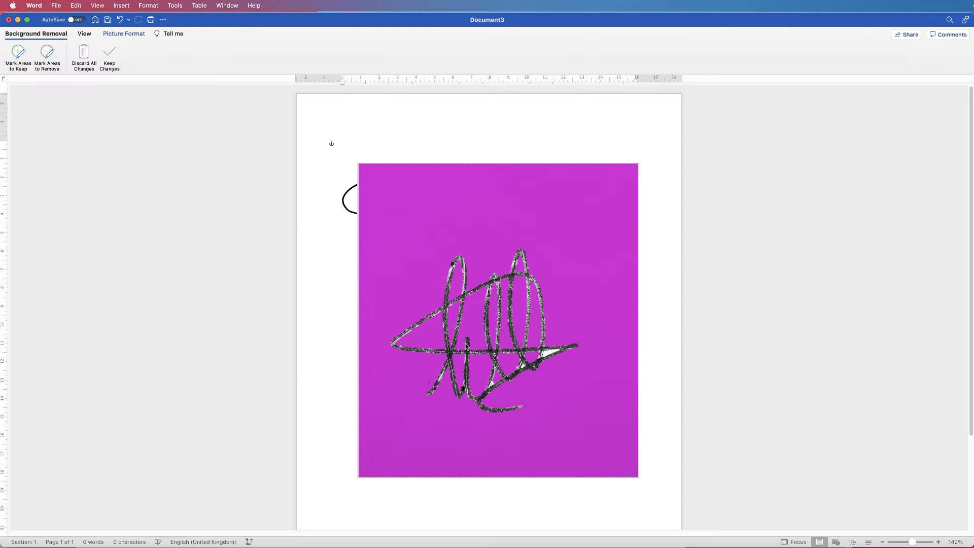
{"action": "mouse_move", "coordinate": [547, 356]}
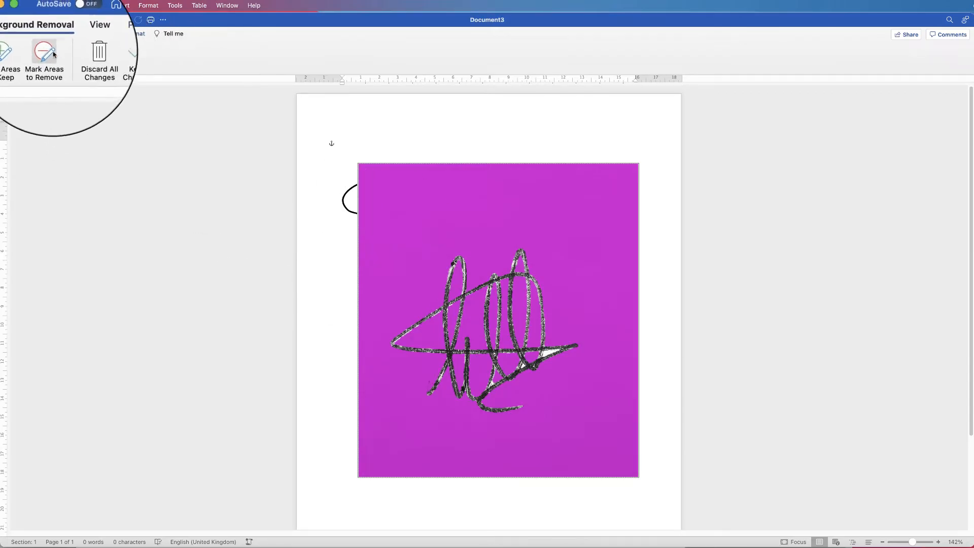
{"action": "mouse_move", "coordinate": [47, 53]}
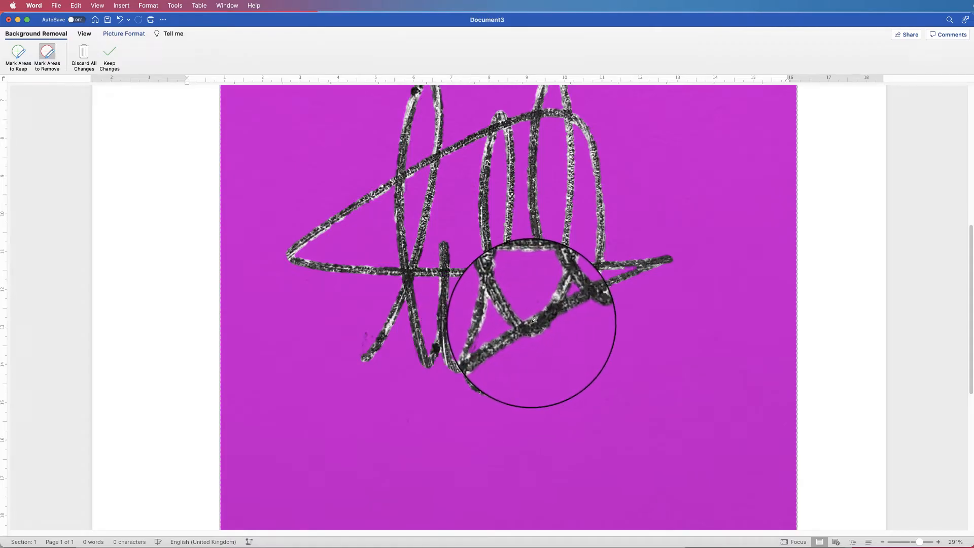
Mark the purple backdrop for removal and keep changes, leaving only the dark strokes.
{"action": "left_click", "coordinate": [110, 56]}
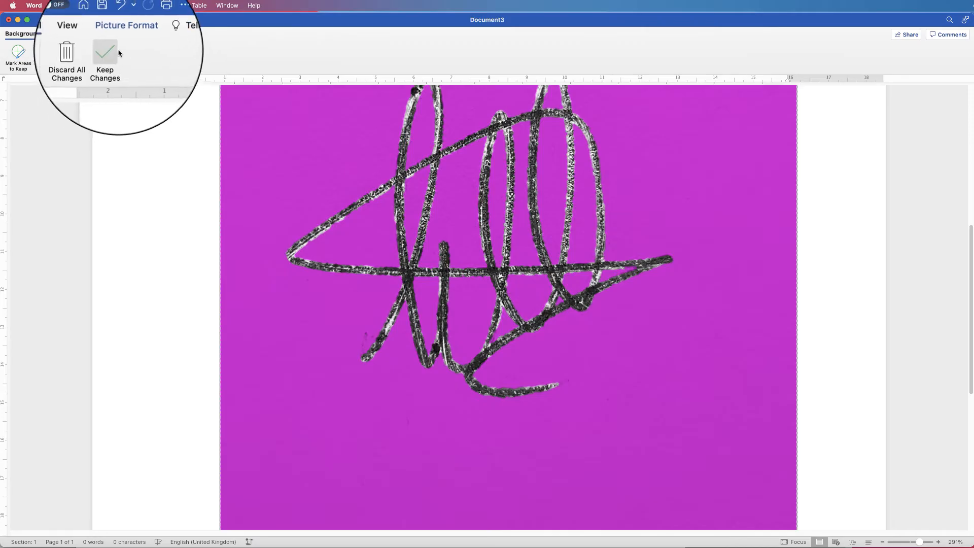
{"action": "mouse_move", "coordinate": [109, 57]}
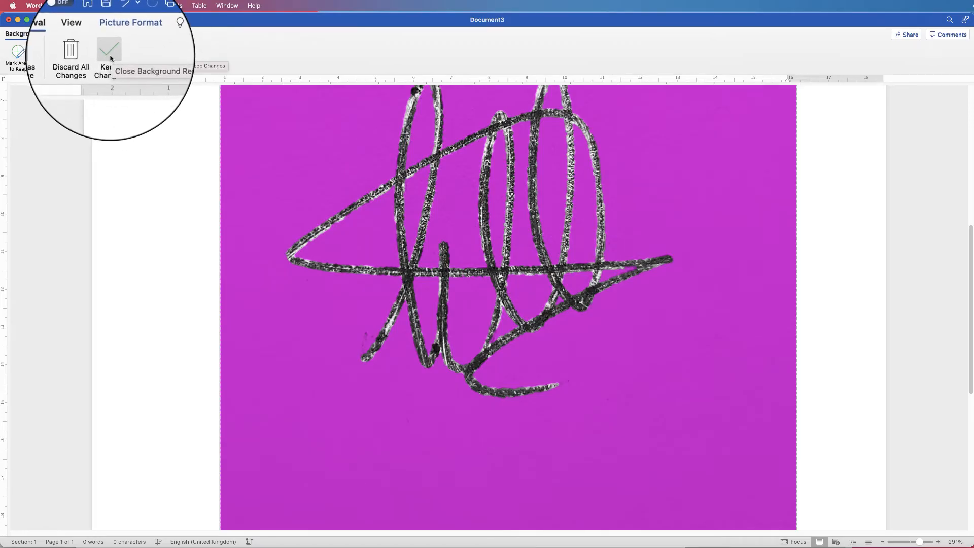
{"action": "left_click", "coordinate": [109, 49]}
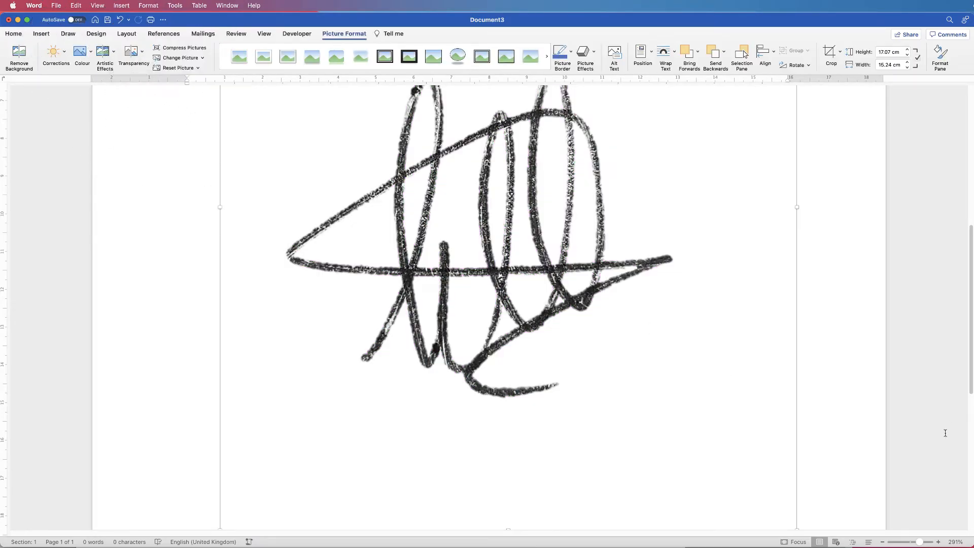
Deselect the photo at 100% zoom, reselect it and show its Corrections presets.
{"action": "left_click", "coordinate": [895, 540]}
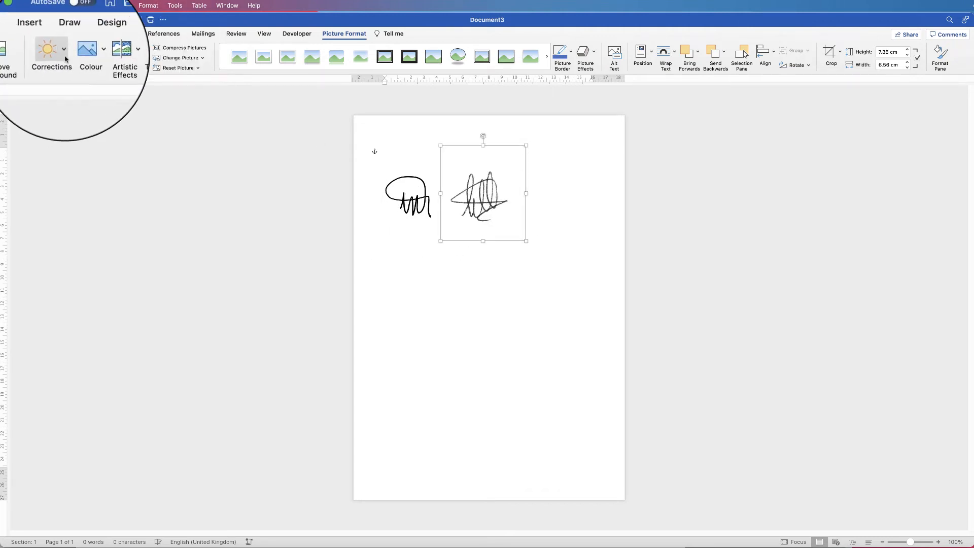
{"action": "left_click", "coordinate": [50, 56]}
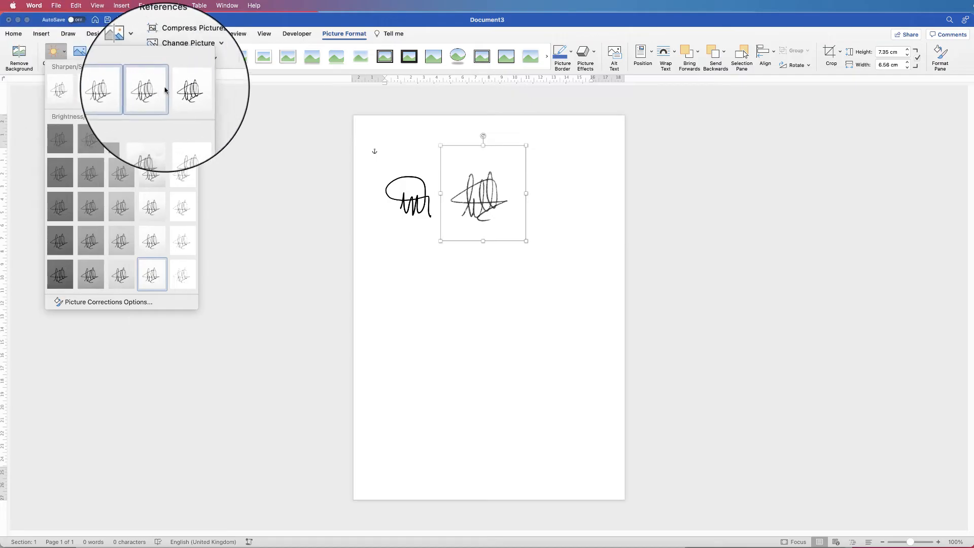
{"action": "mouse_move", "coordinate": [182, 85]}
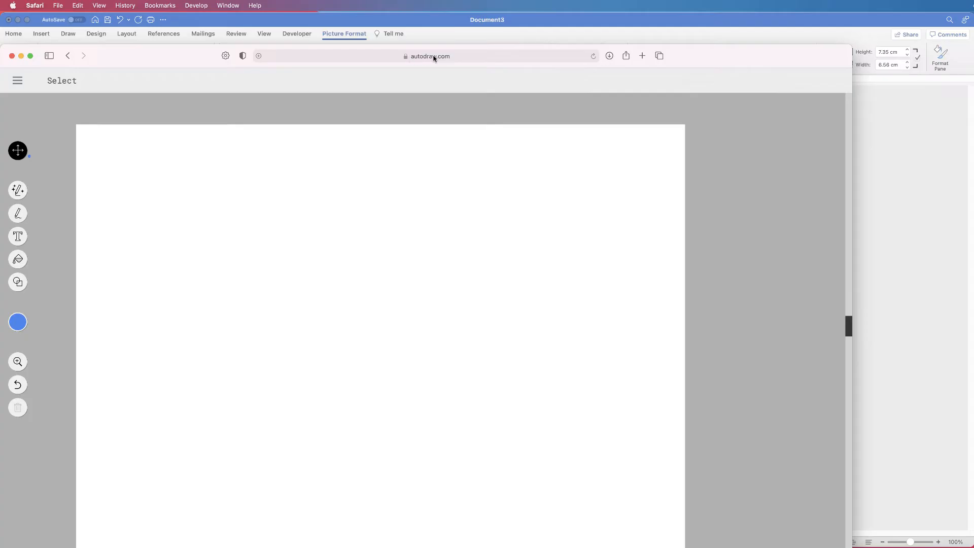
{"action": "mouse_move", "coordinate": [446, 45]}
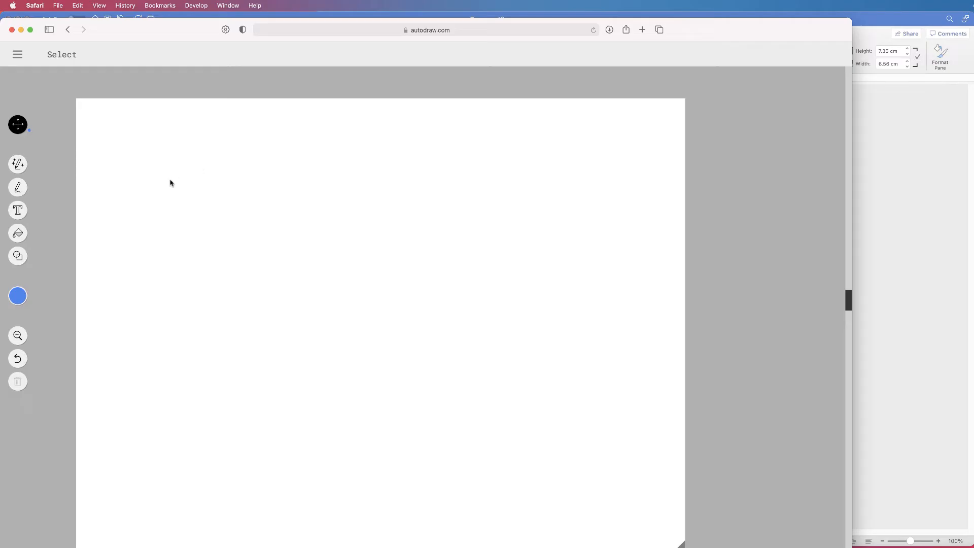
{"action": "mouse_move", "coordinate": [176, 166]}
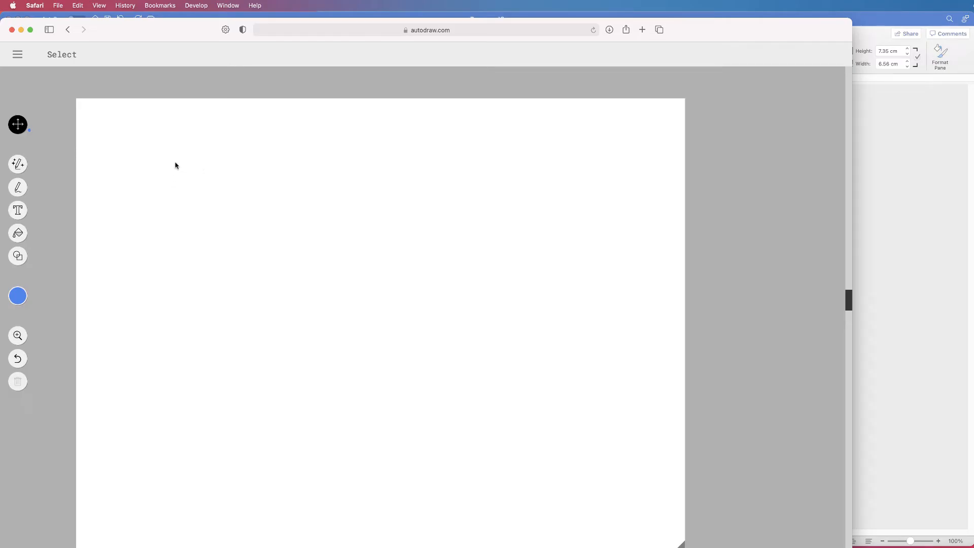
{"action": "mouse_move", "coordinate": [168, 169]}
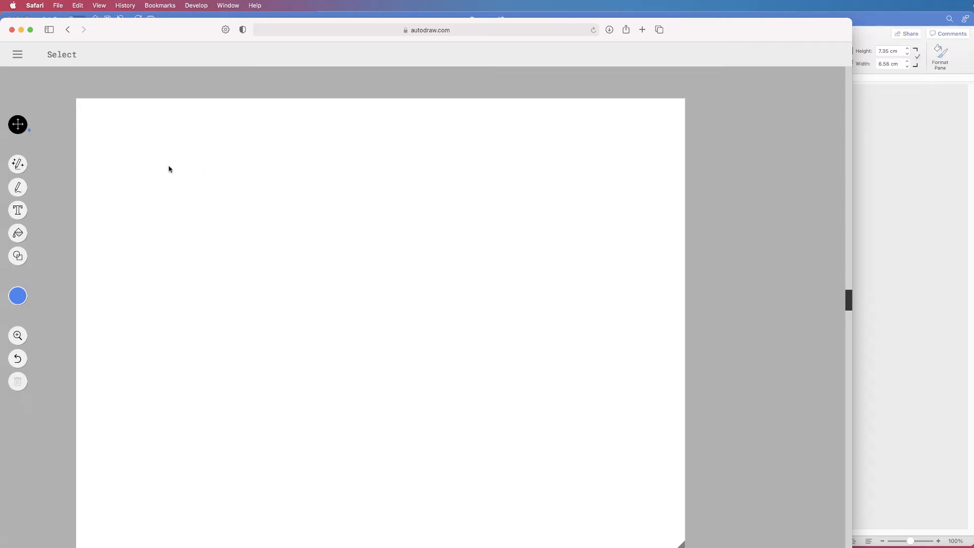
{"action": "mouse_move", "coordinate": [110, 159]}
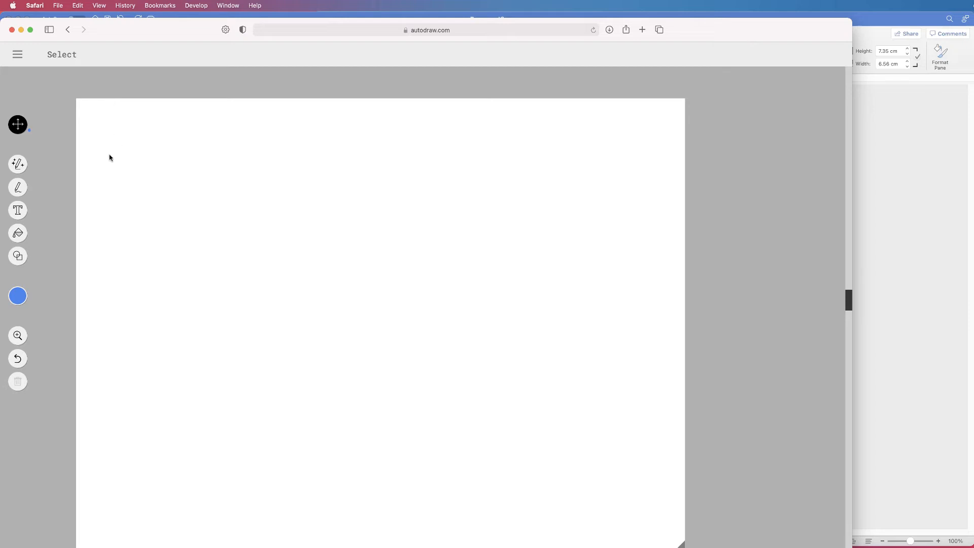
{"action": "mouse_move", "coordinate": [34, 180]}
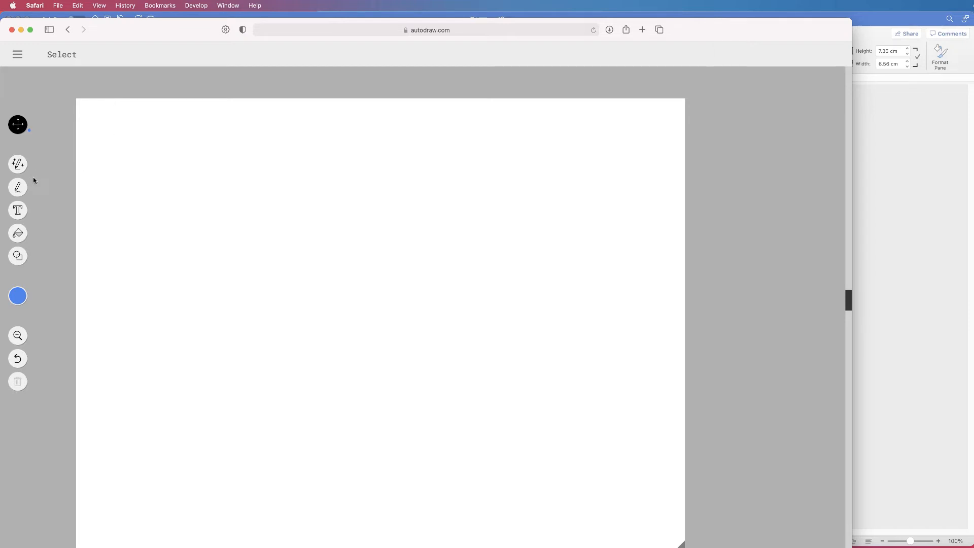
{"action": "mouse_move", "coordinate": [189, 199]}
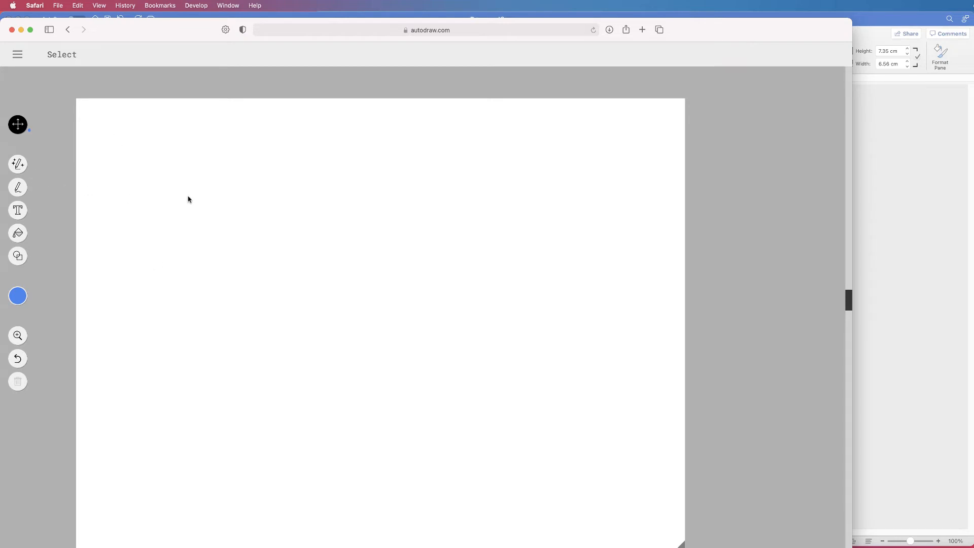
{"action": "mouse_move", "coordinate": [17, 187]}
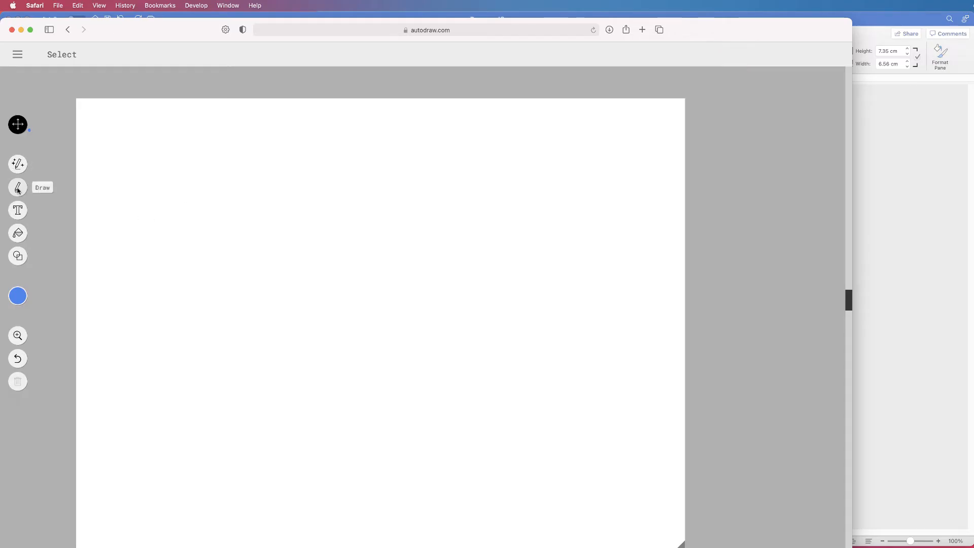
Practise freehand signatures on autodraw.com, clear them, and draw a fresh blue signature.
{"action": "left_click", "coordinate": [17, 186]}
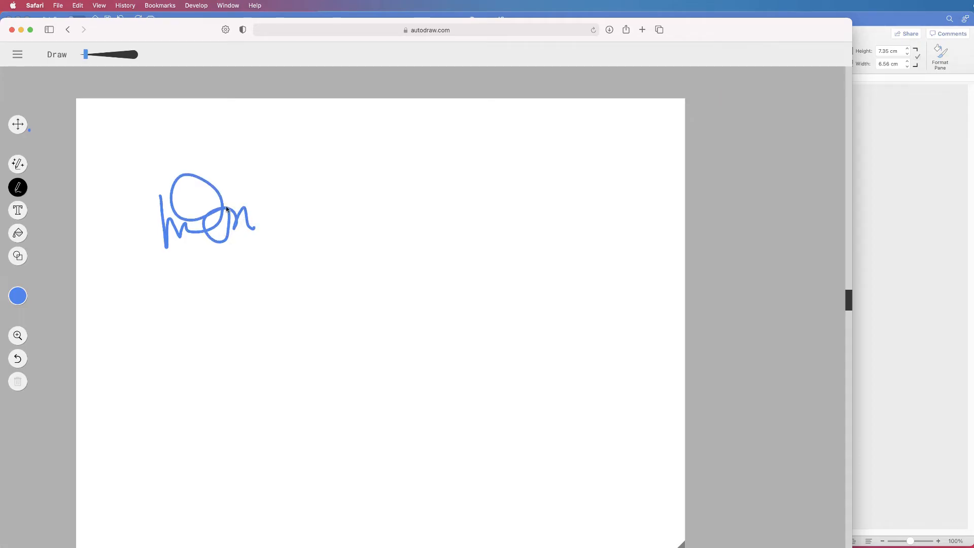
{"action": "left_click_drag", "start_coordinate": [311, 195], "coordinate": [312, 228]}
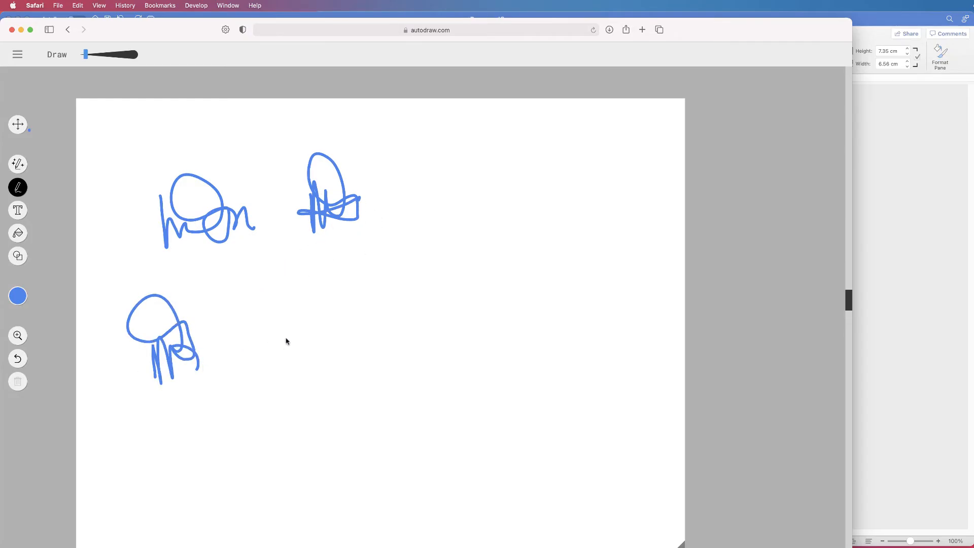
{"action": "mouse_move", "coordinate": [285, 322]}
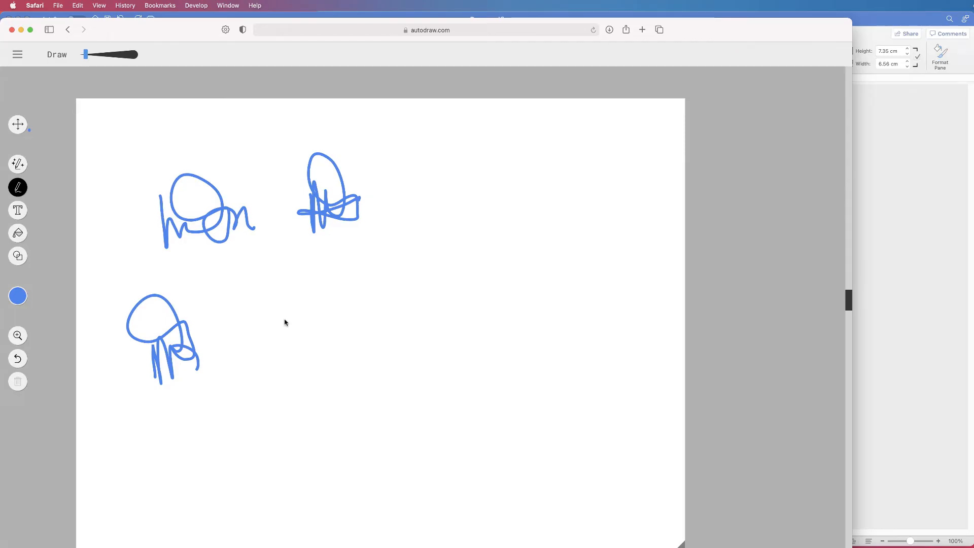
{"action": "left_click", "coordinate": [18, 381]}
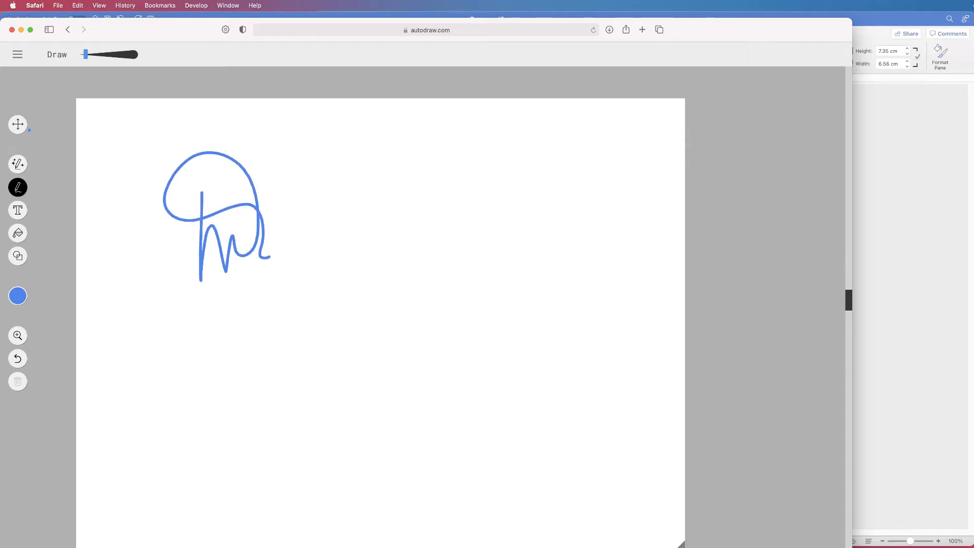
{"action": "left_click", "coordinate": [17, 381]}
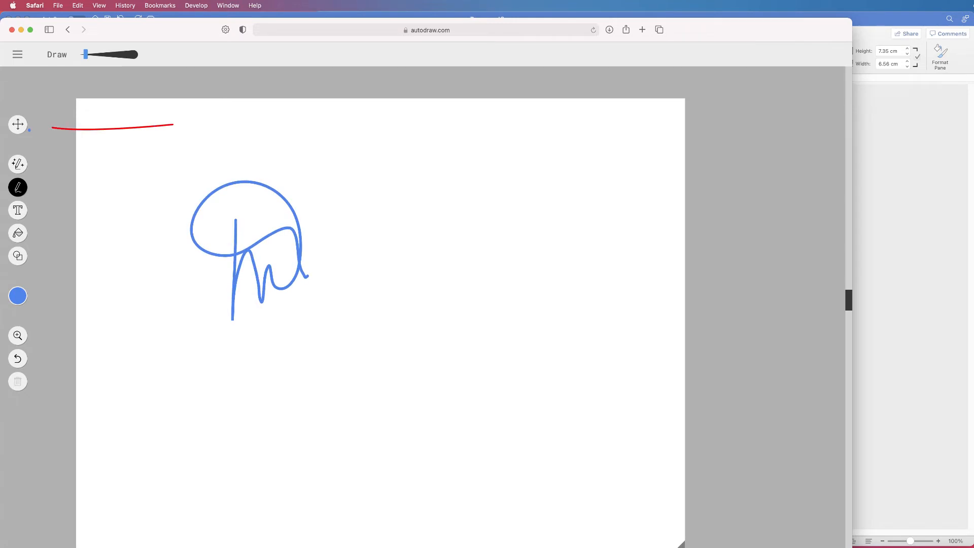
{"action": "left_click", "coordinate": [17, 123]}
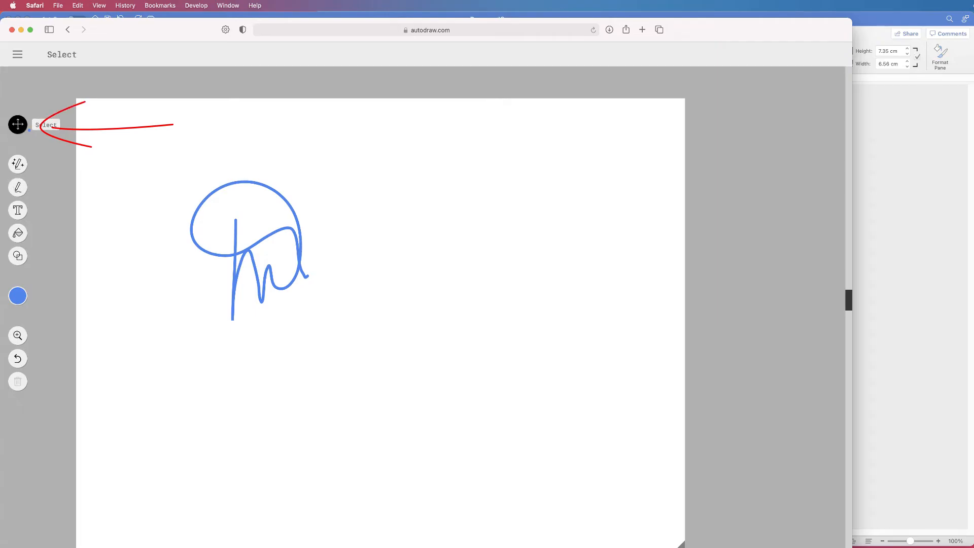
{"action": "left_click", "coordinate": [249, 248]}
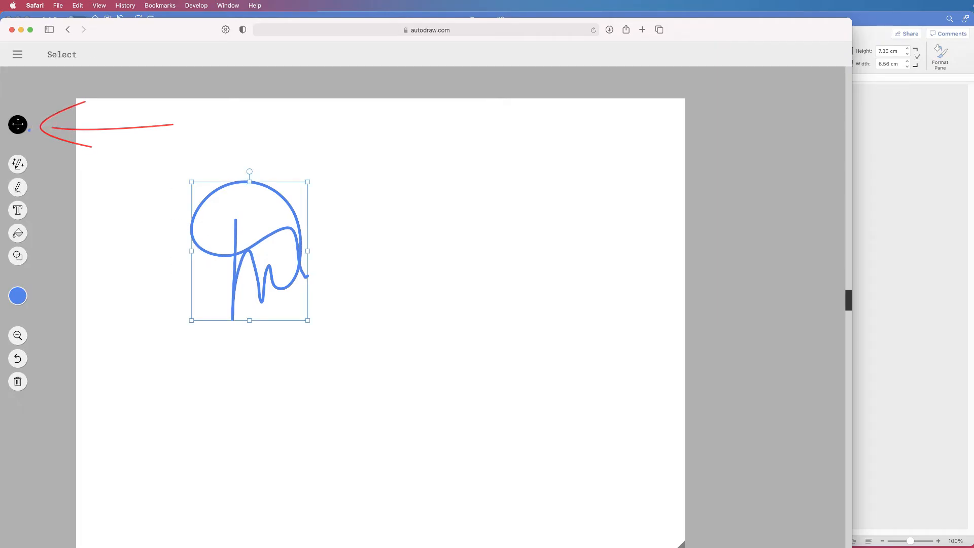
{"action": "left_click", "coordinate": [17, 381]}
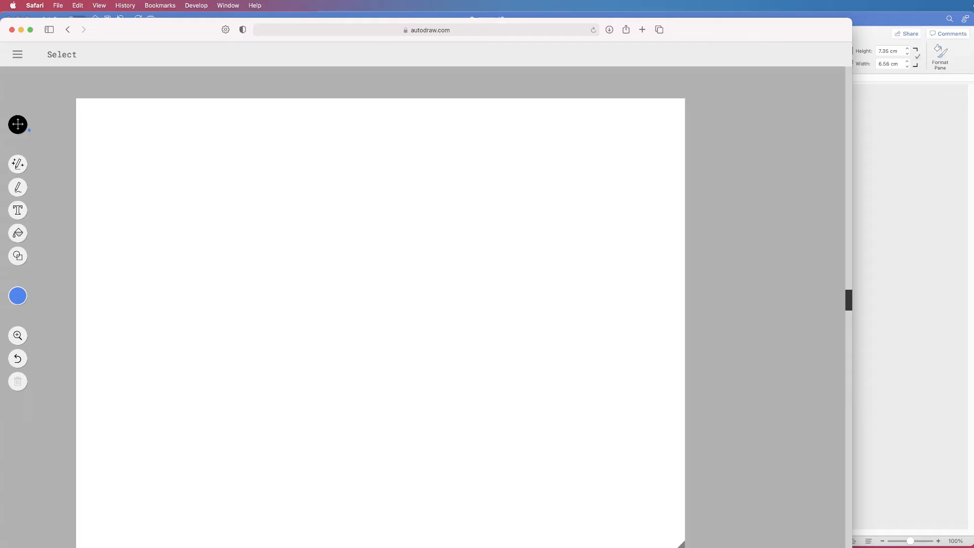
{"action": "left_click_drag", "start_coordinate": [53, 189], "coordinate": [173, 188]}
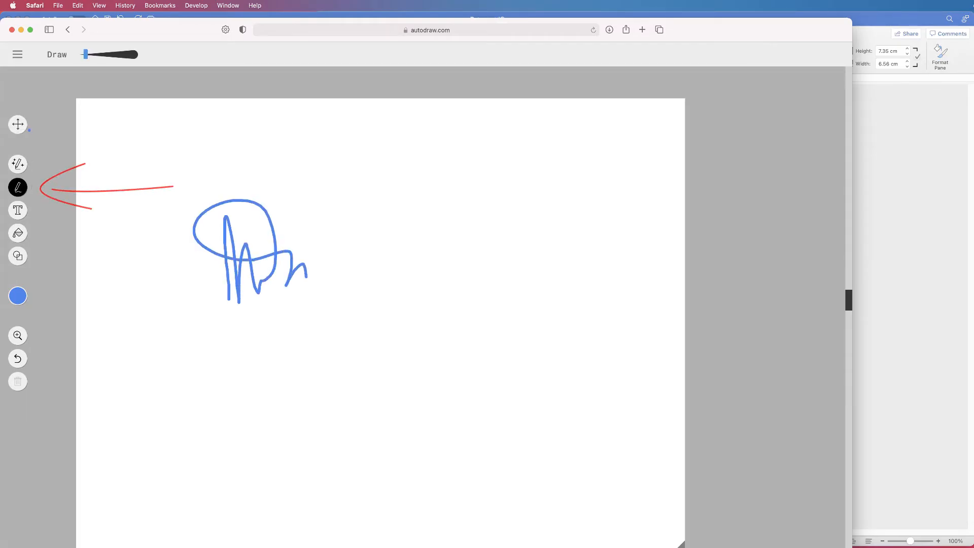
Redraw the signature in black, scale it up across the canvas, and return to Word.
{"action": "left_click", "coordinate": [18, 380]}
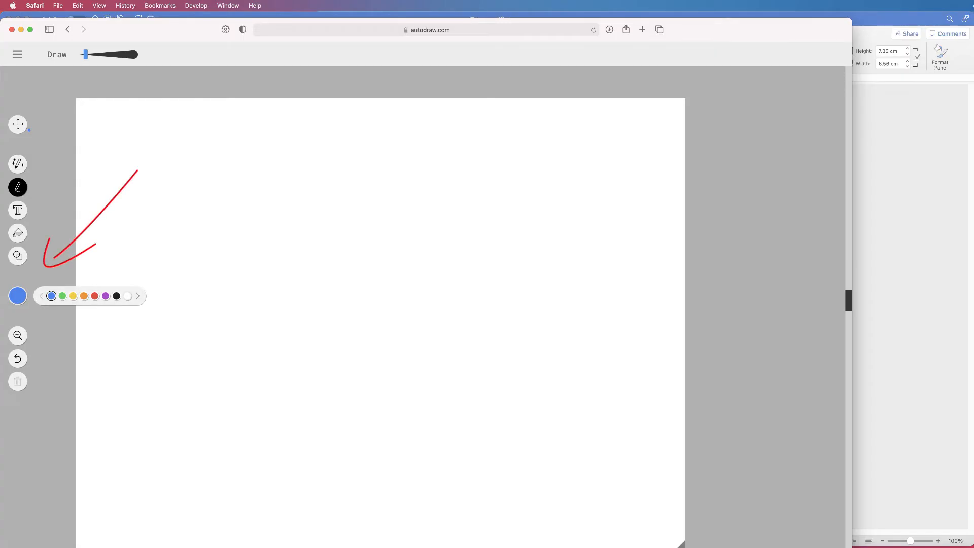
{"action": "left_click", "coordinate": [116, 295]}
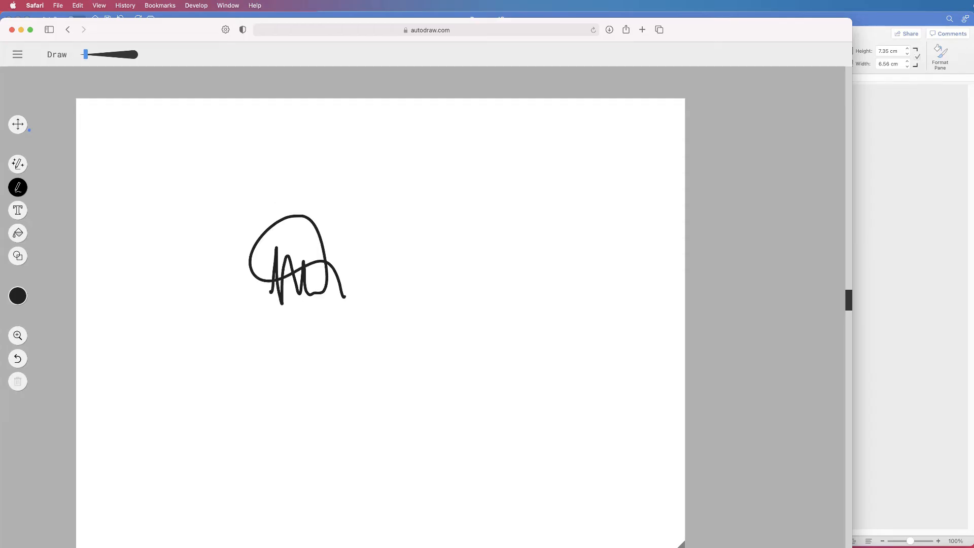
{"action": "left_click", "coordinate": [17, 124]}
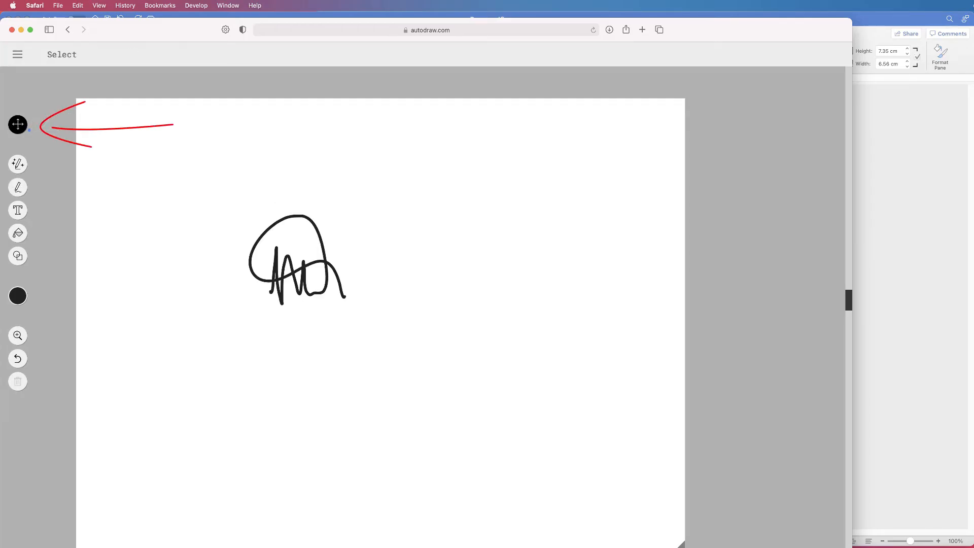
{"action": "left_click", "coordinate": [297, 258]}
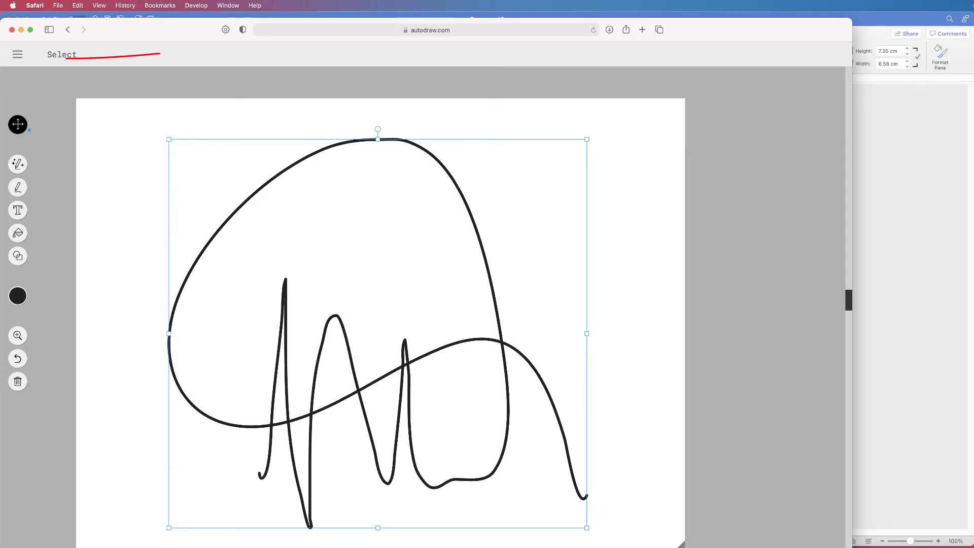
{"action": "left_click", "coordinate": [17, 53]}
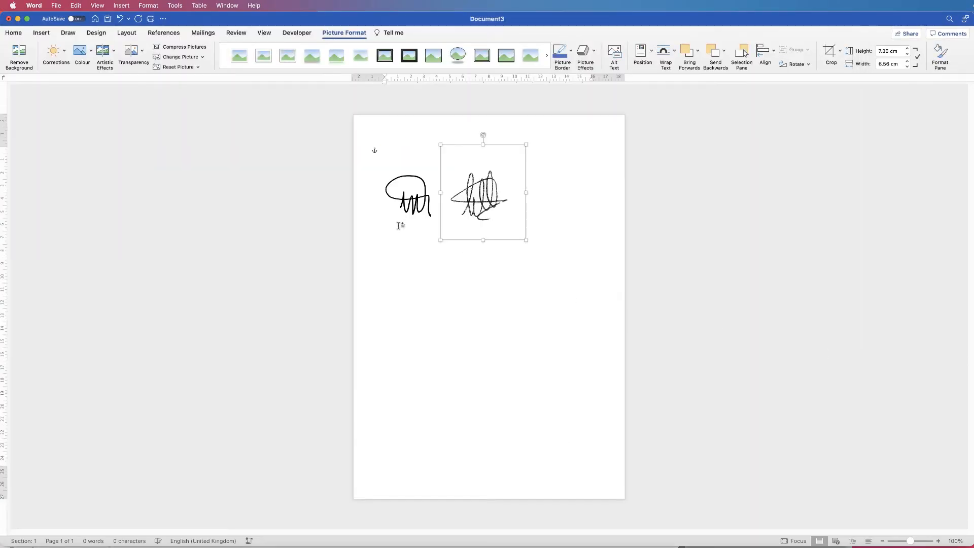
Insert the autodraw PNG from Downloads and set it to float In Front of Text.
{"action": "left_click", "coordinate": [38, 32]}
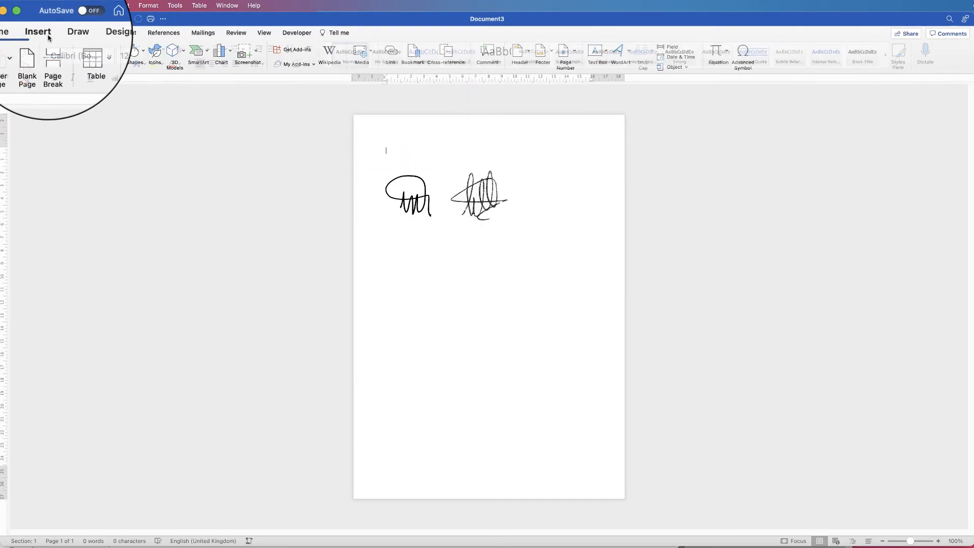
{"action": "mouse_move", "coordinate": [105, 53]}
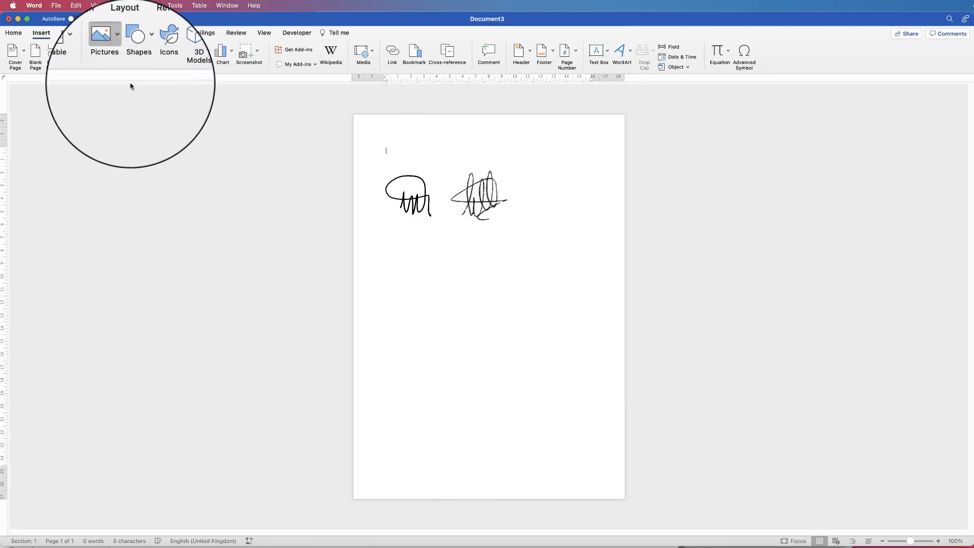
{"action": "left_click", "coordinate": [113, 56]}
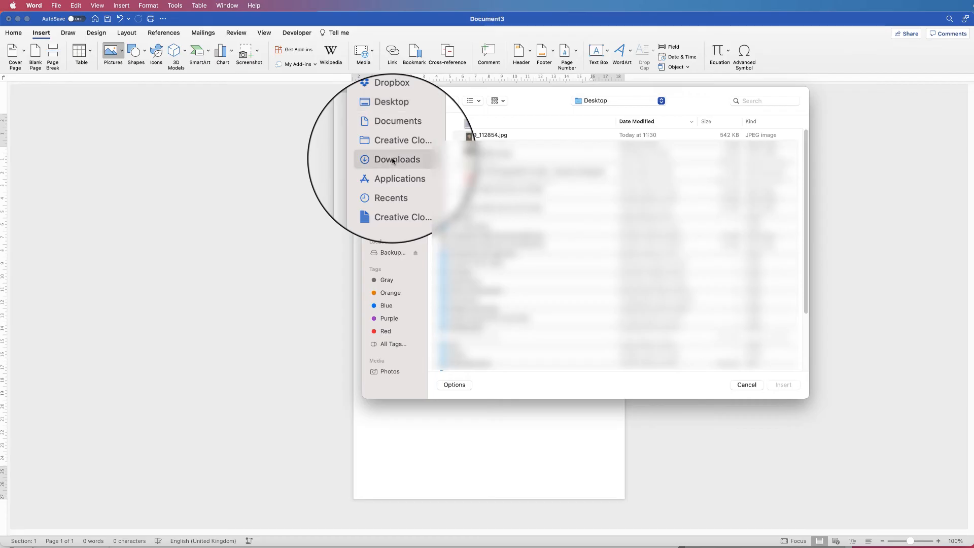
{"action": "left_click", "coordinate": [396, 160]}
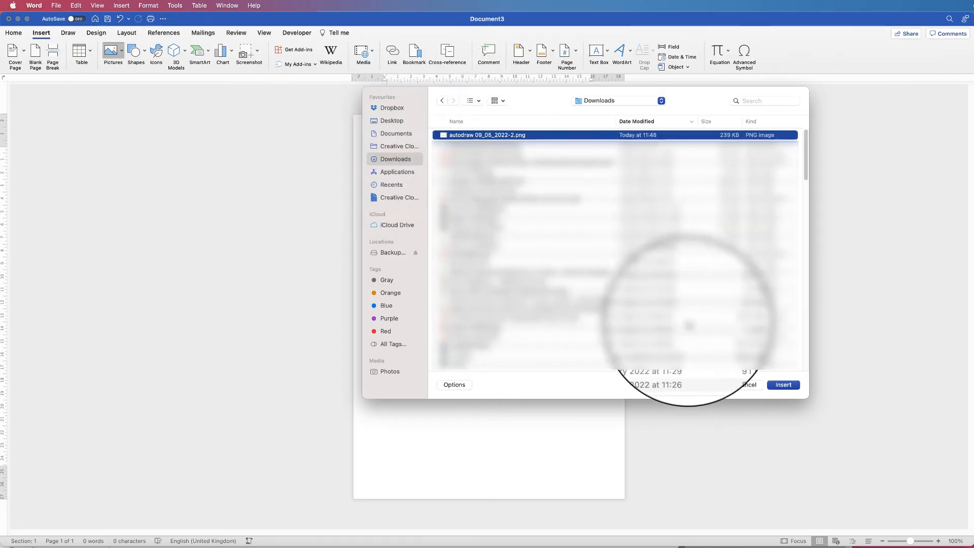
{"action": "left_click", "coordinate": [783, 384]}
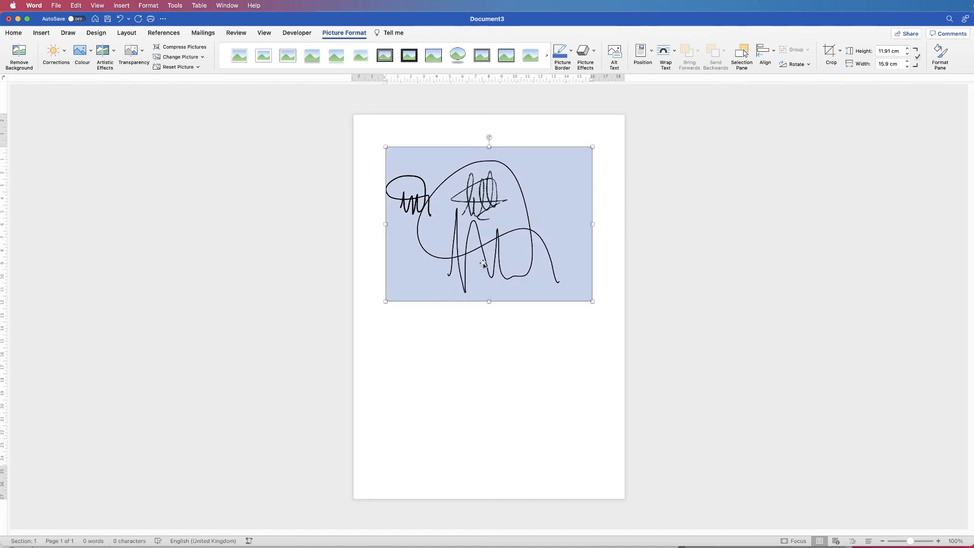
{"action": "mouse_move", "coordinate": [550, 212]}
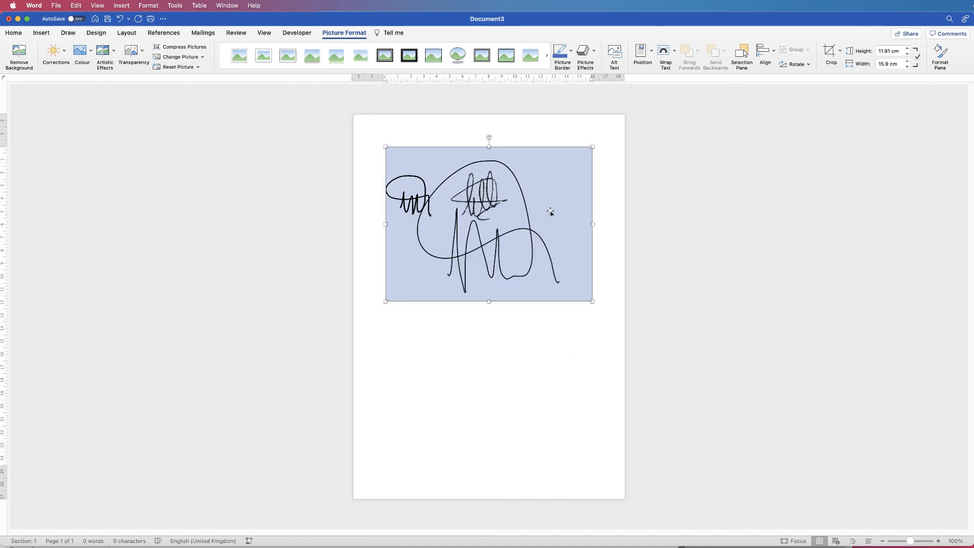
{"action": "right_click", "coordinate": [549, 211]}
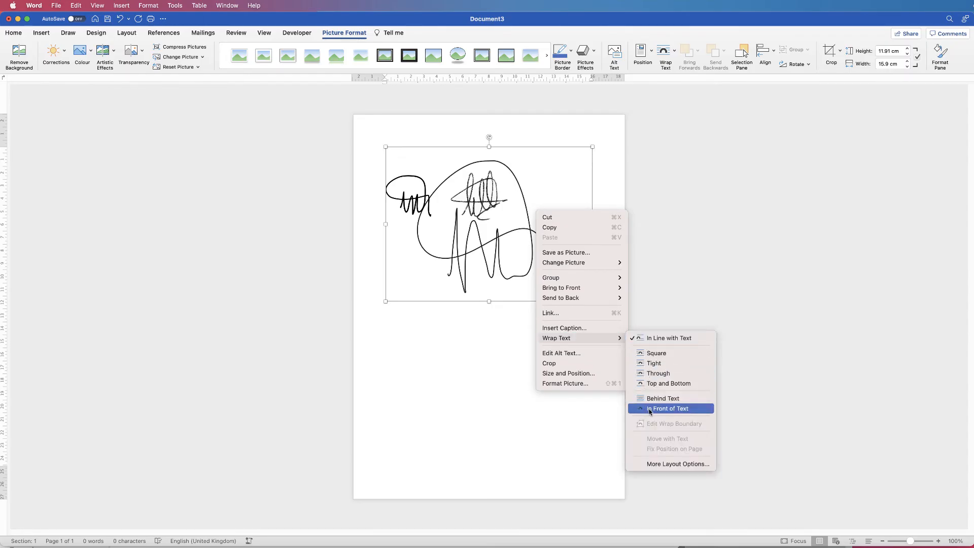
{"action": "left_click", "coordinate": [668, 407]}
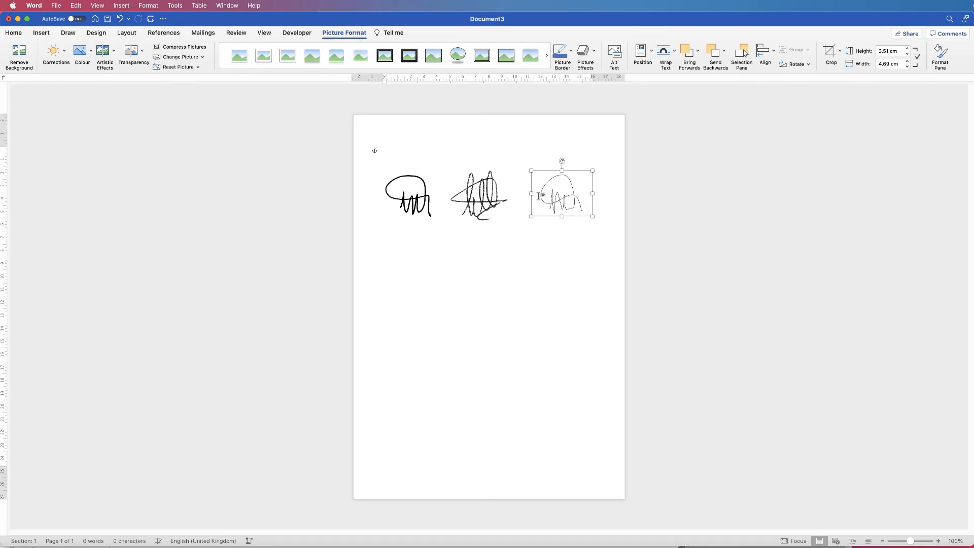
Save the crossed ink signature to the Desktop as Sig 1.png.
{"action": "right_click", "coordinate": [478, 195]}
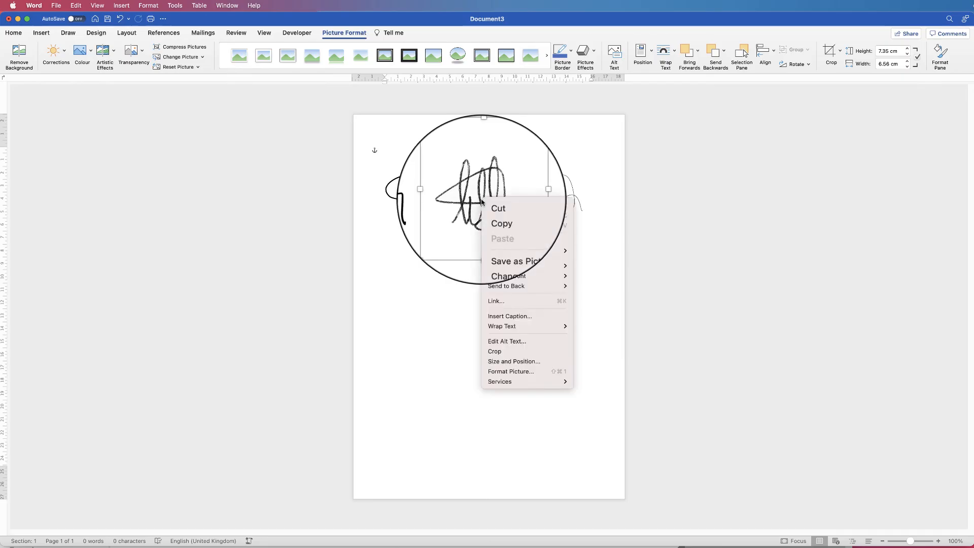
{"action": "mouse_move", "coordinate": [516, 240]}
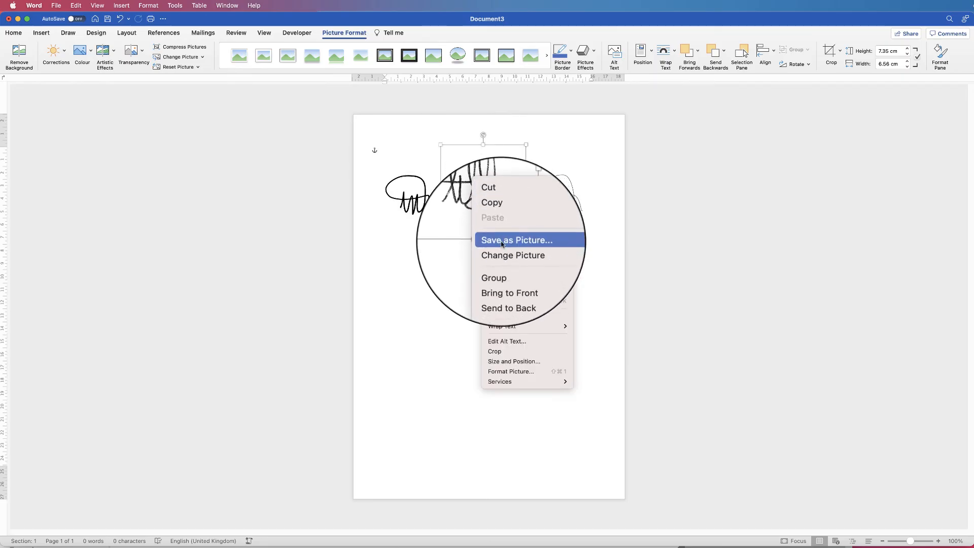
{"action": "left_click", "coordinate": [516, 240]}
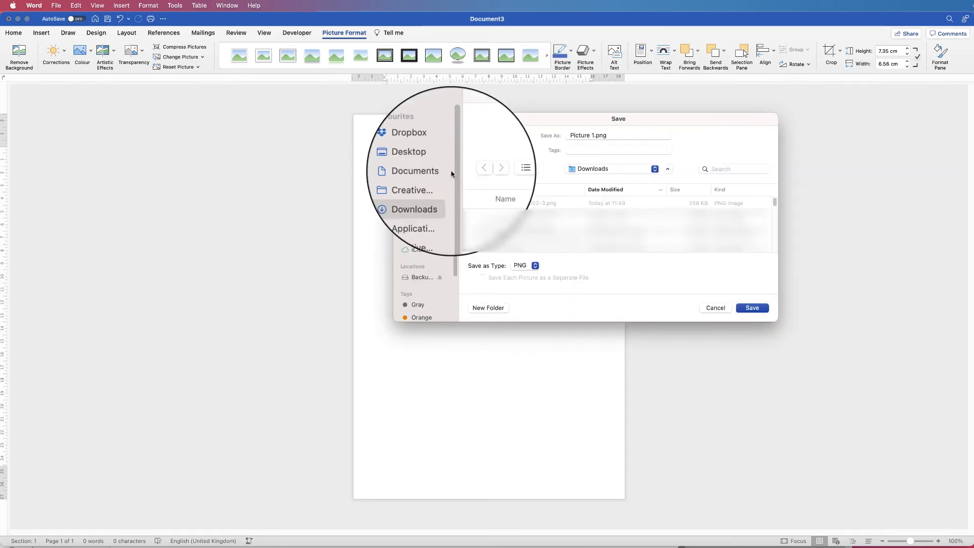
{"action": "left_click", "coordinate": [408, 151]}
{"action": "type", "text": "Sig"}
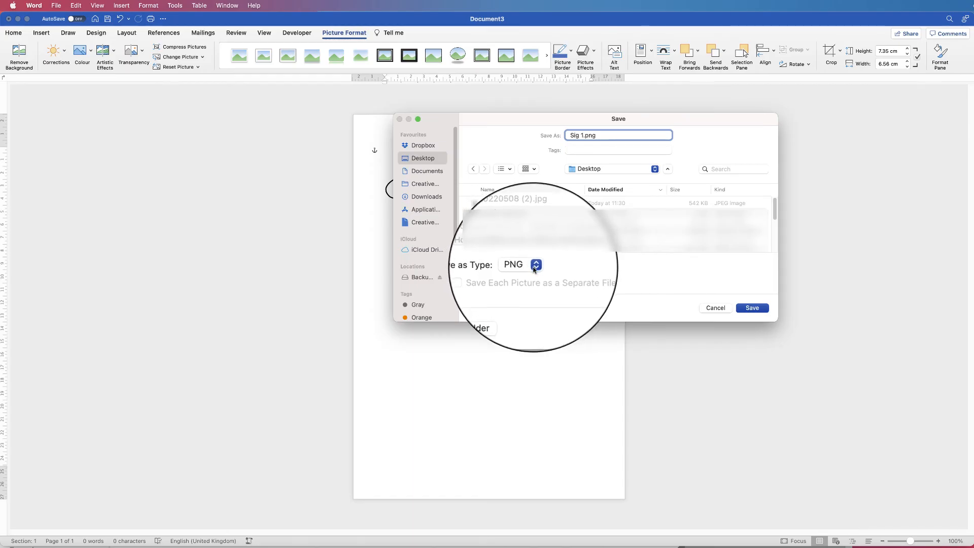
{"action": "mouse_move", "coordinate": [750, 308]}
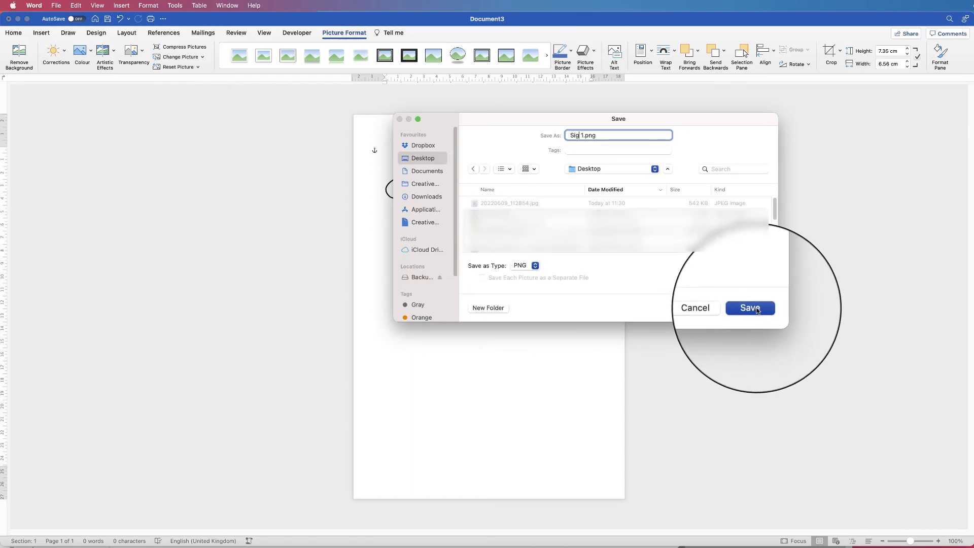
{"action": "left_click", "coordinate": [748, 307]}
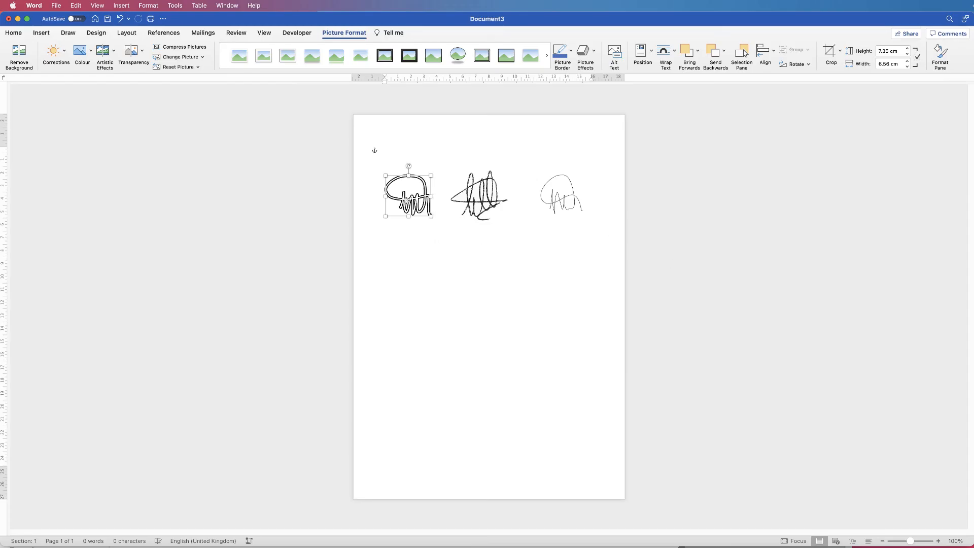
Save the looped ink signature to the Desktop as Sig 2.png.
{"action": "right_click", "coordinate": [408, 192]}
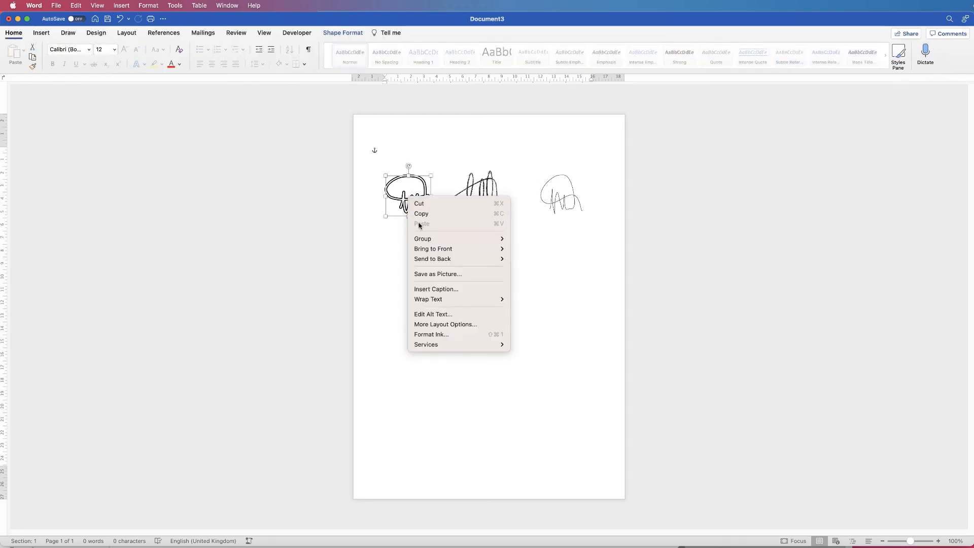
{"action": "left_click", "coordinate": [437, 273]}
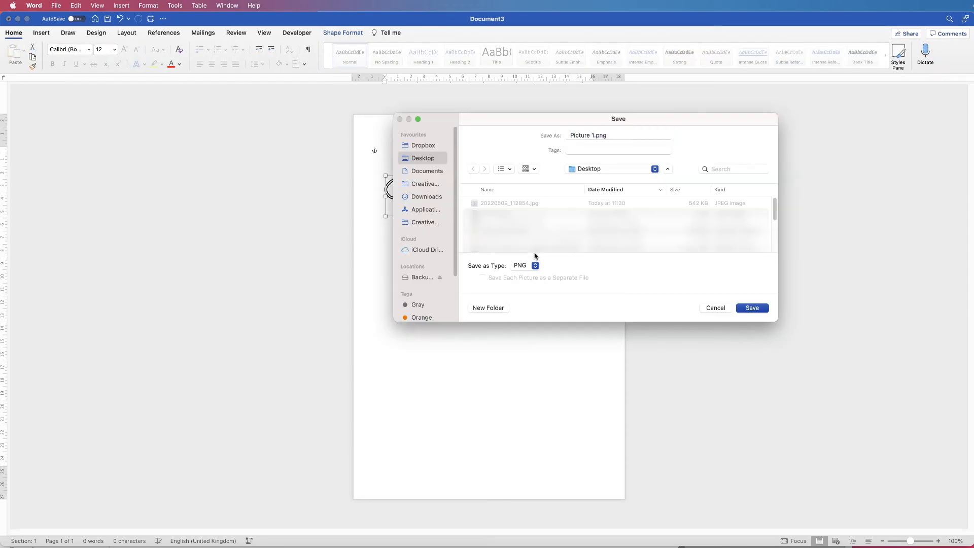
{"action": "left_click", "coordinate": [617, 135]}
{"action": "type", "text": "Sig 2"}
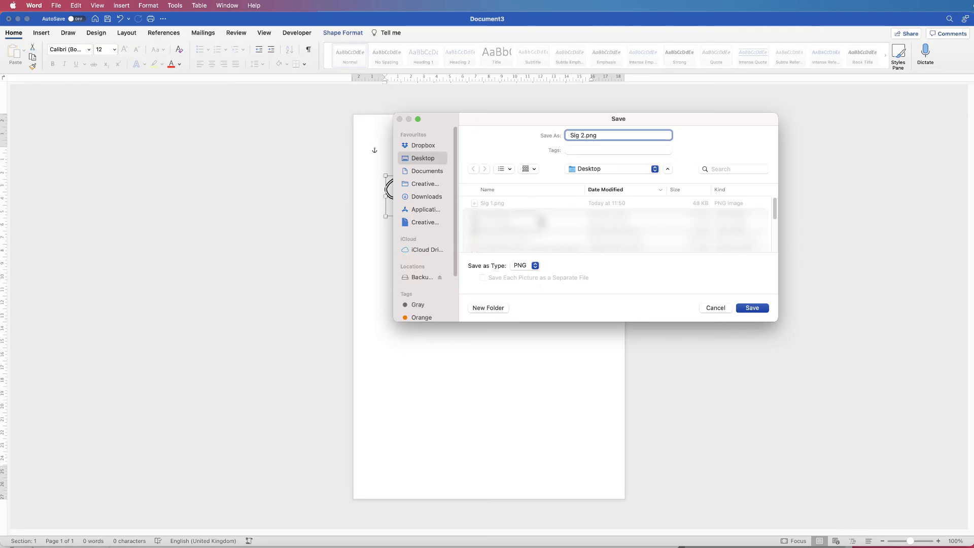
{"action": "left_click", "coordinate": [752, 307]}
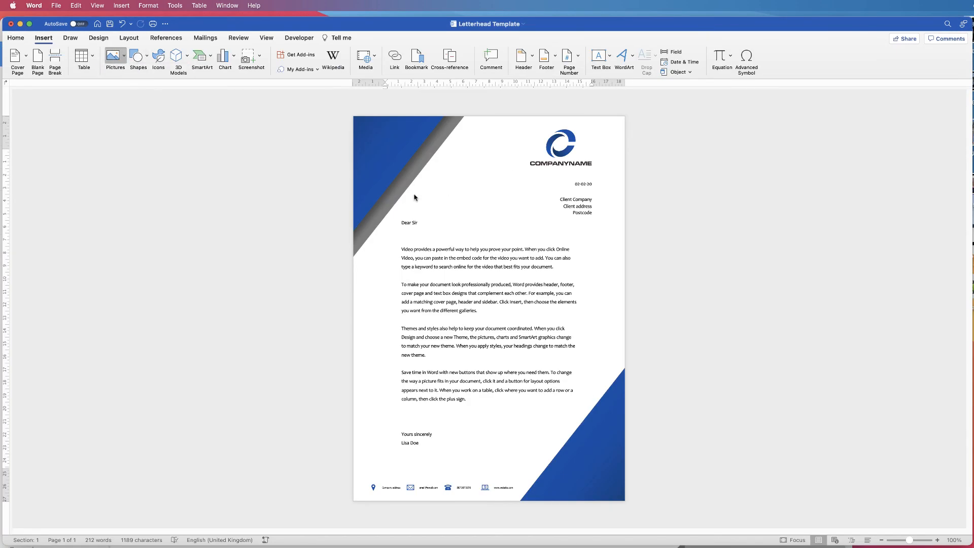
Insert Sig 2.png from the Desktop and place it above 'Yours sincerely'.
{"action": "left_click", "coordinate": [114, 59]}
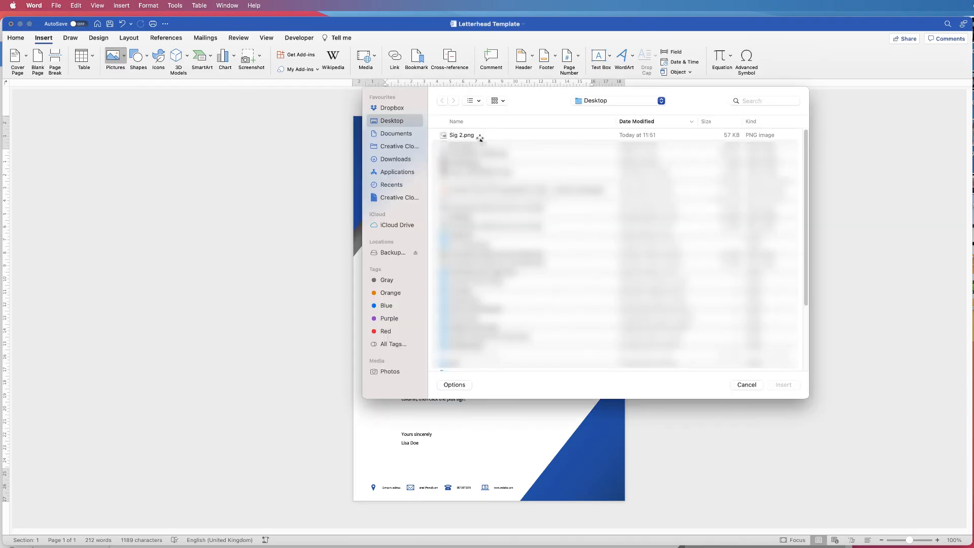
{"action": "left_click", "coordinate": [462, 135]}
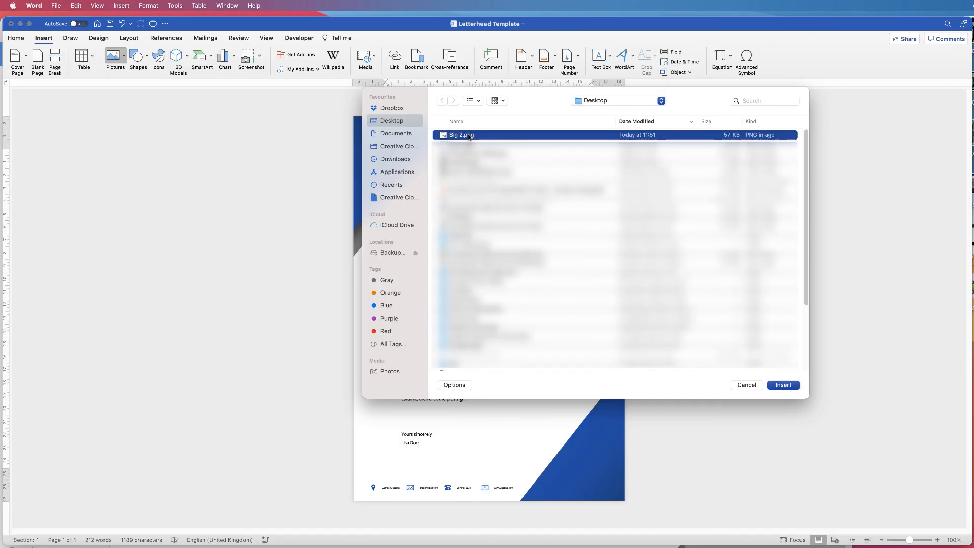
{"action": "left_click", "coordinate": [782, 385]}
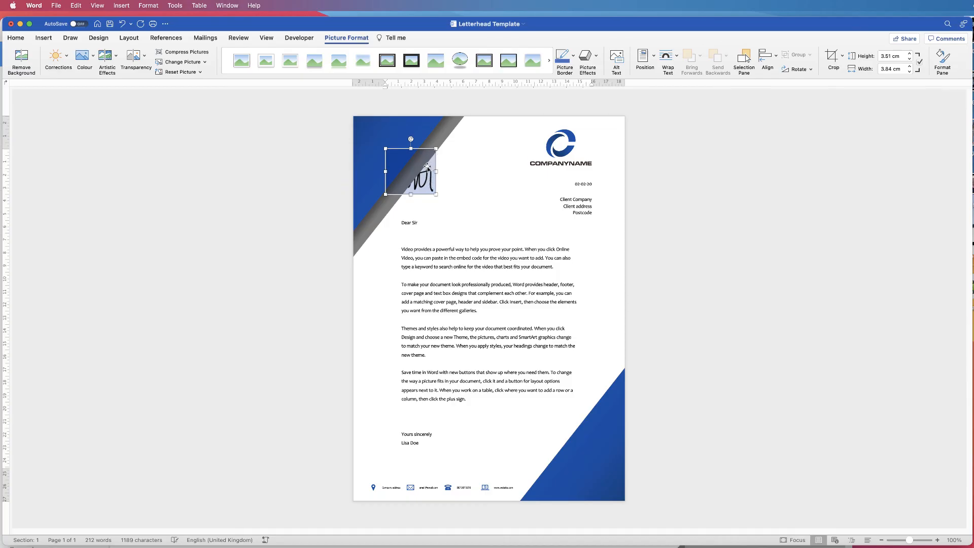
{"action": "left_click", "coordinate": [667, 60]}
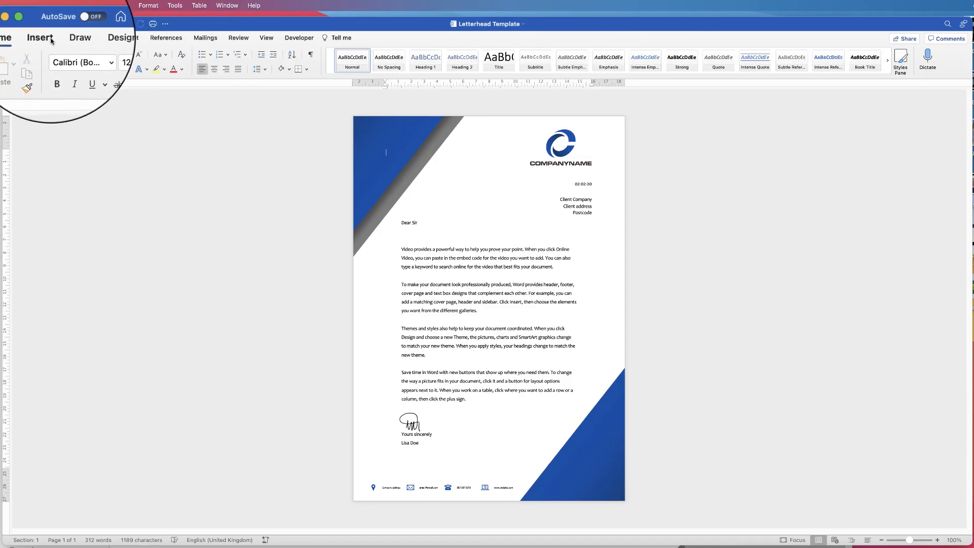
Insert Sig 1.png and position it beside Sig 2 above the sign-off.
{"action": "left_click", "coordinate": [105, 40]}
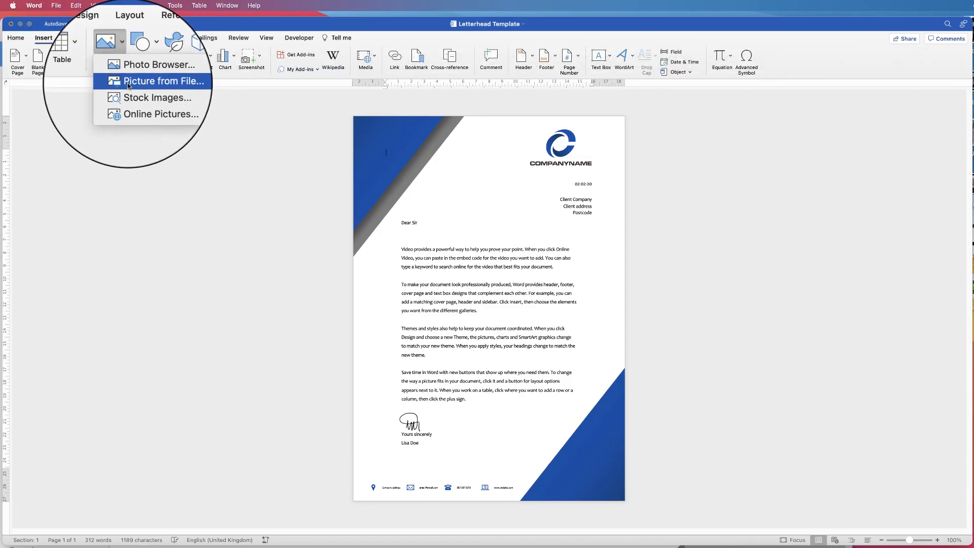
{"action": "left_click", "coordinate": [165, 82]}
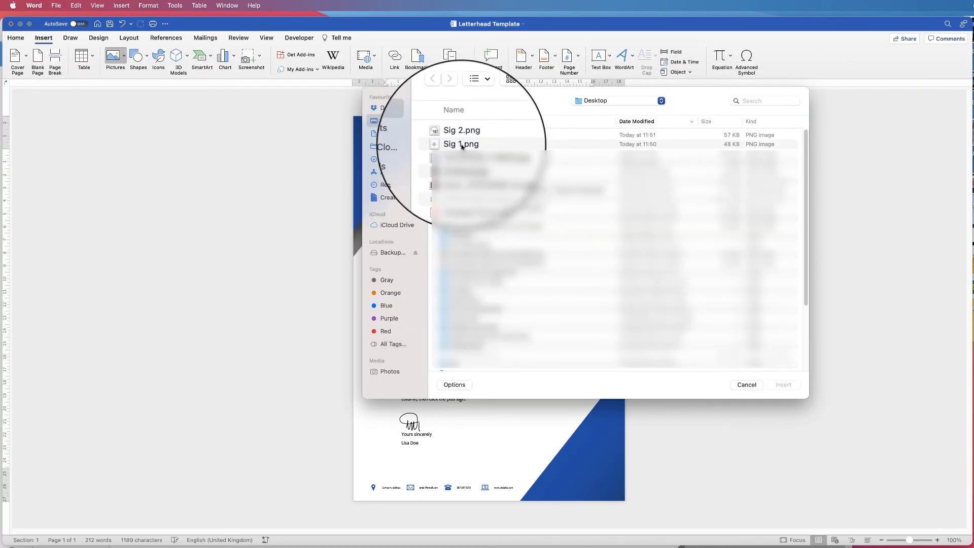
{"action": "left_click", "coordinate": [782, 384]}
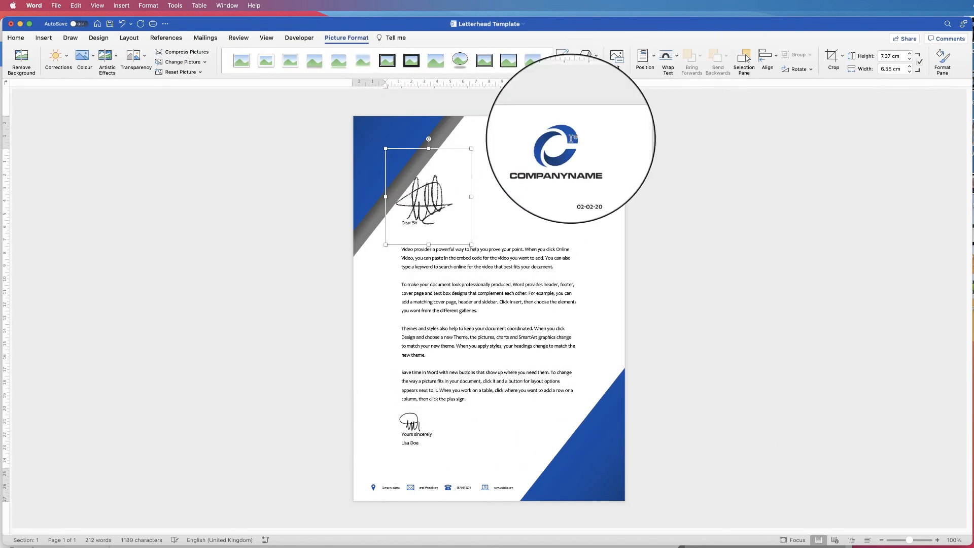
{"action": "left_click", "coordinate": [667, 62]}
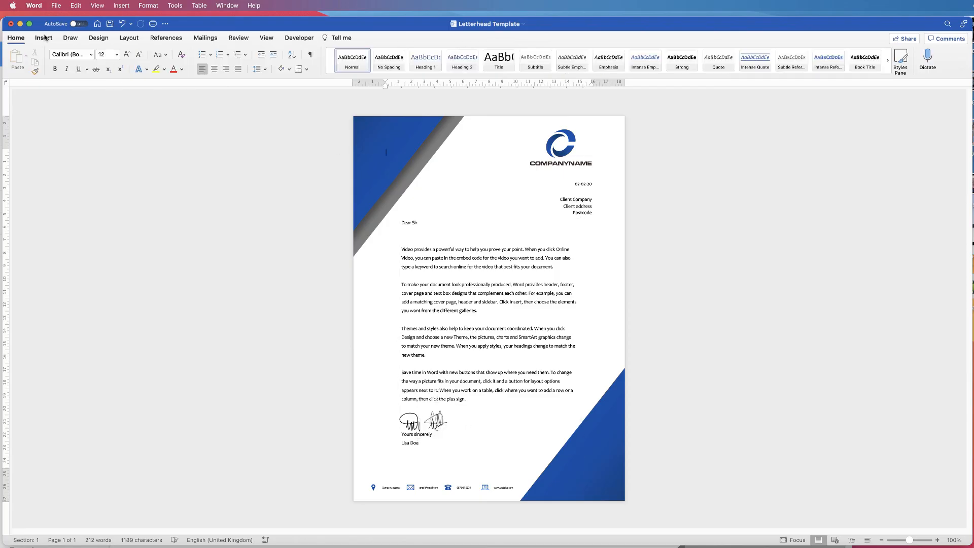
Insert autodraw 09_05_2022-3.png from Downloads and wrap it In Front of Text.
{"action": "left_click", "coordinate": [112, 56]}
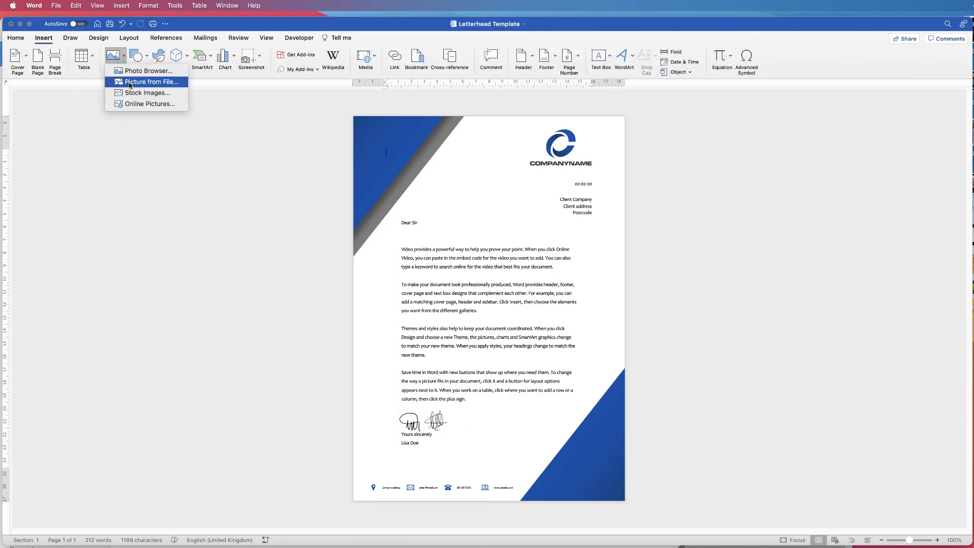
{"action": "left_click", "coordinate": [152, 81]}
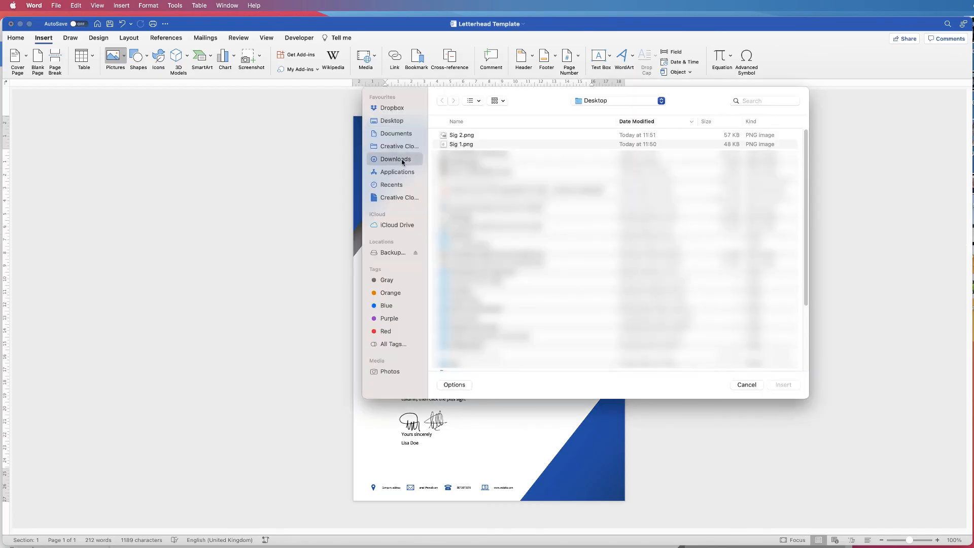
{"action": "left_click", "coordinate": [394, 160]}
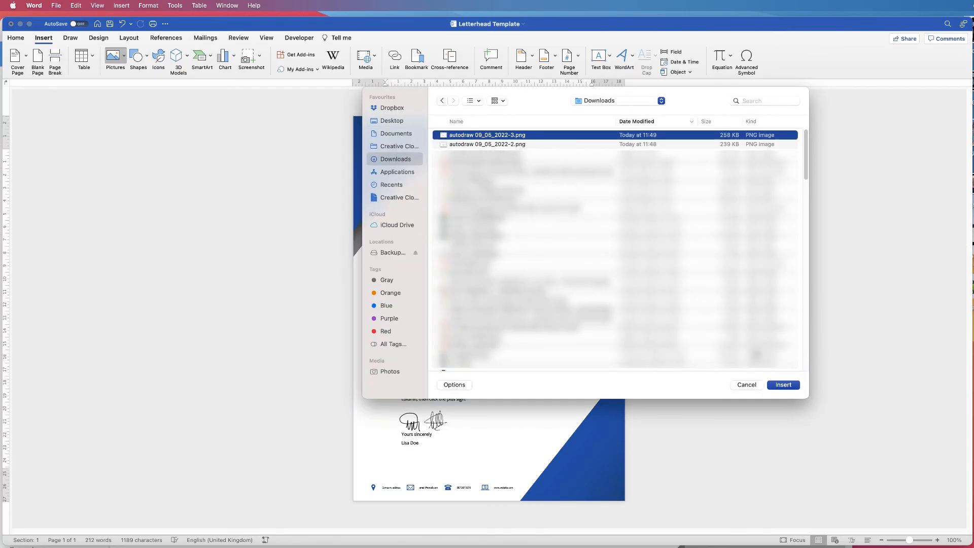
{"action": "left_click", "coordinate": [669, 59]}
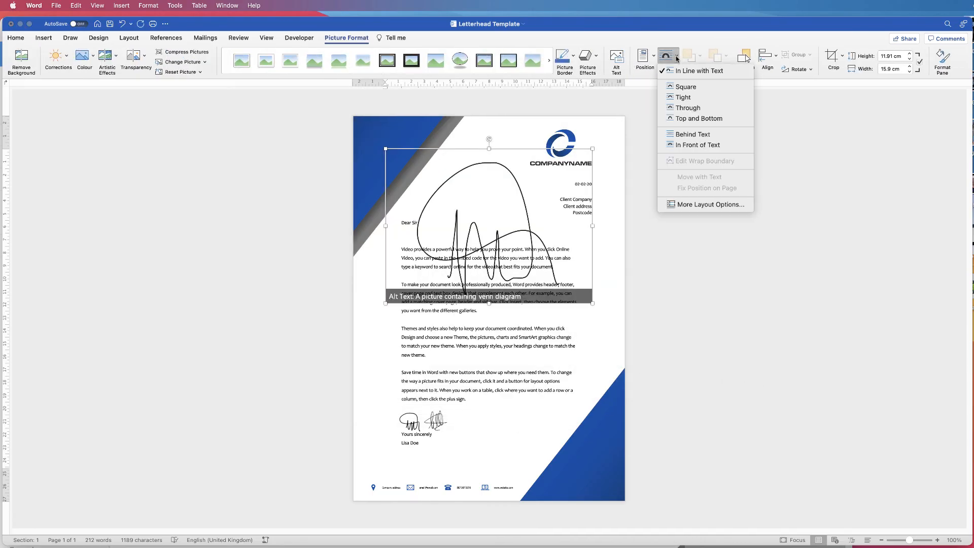
{"action": "left_click", "coordinate": [698, 145]}
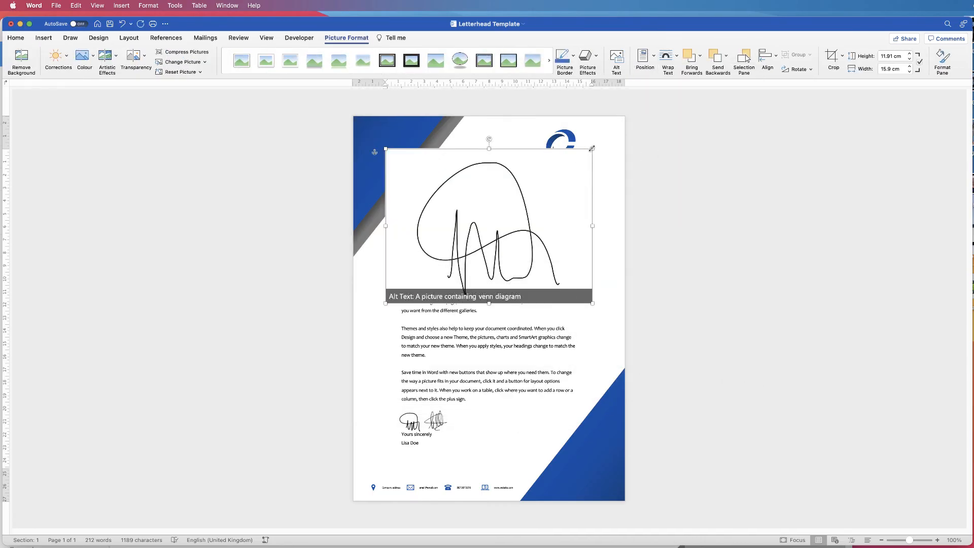